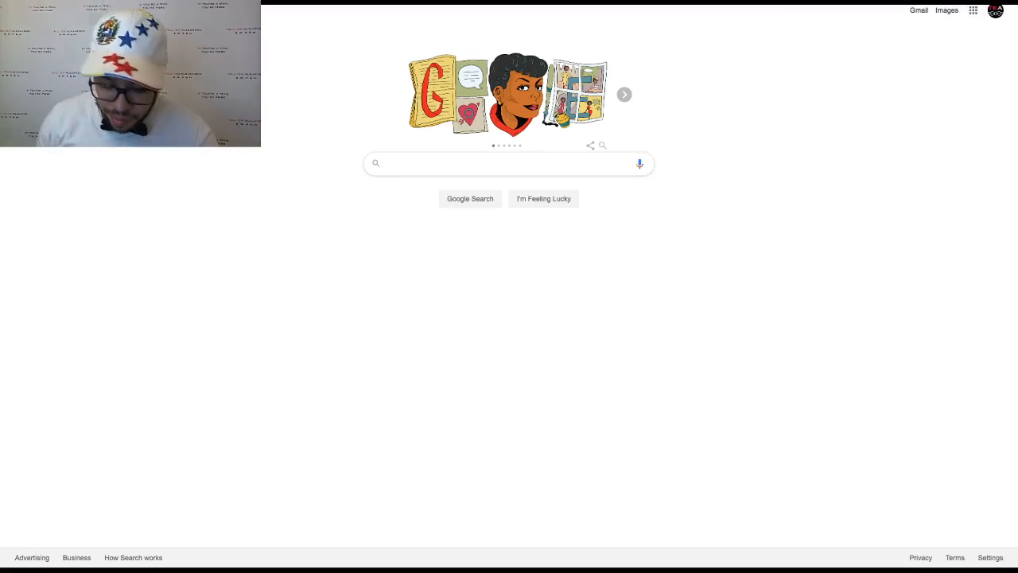
Step: Search Google for 'nba' to reach the NBA.com home page
type("nba")
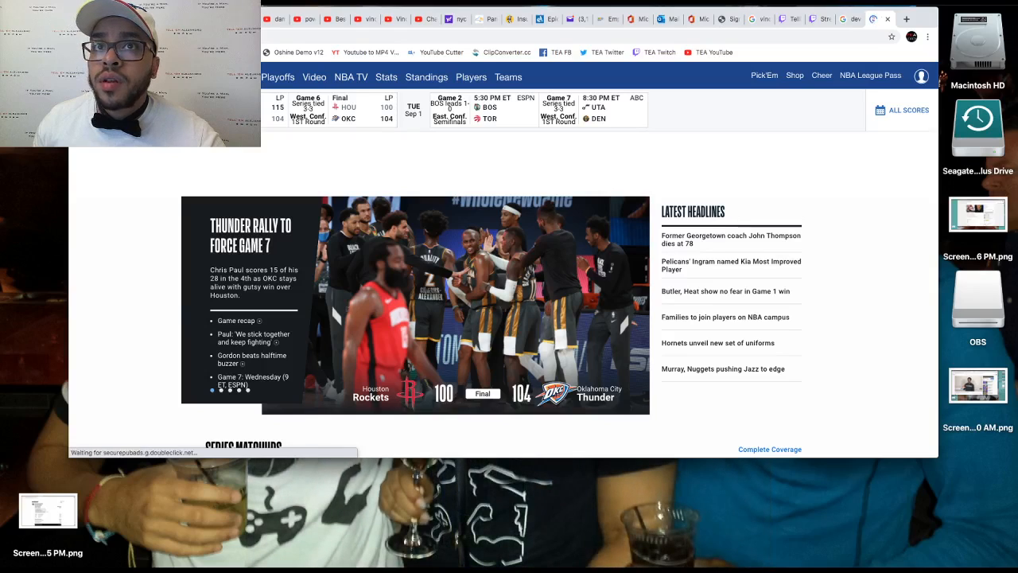
Step: Scroll the NBA.com home page past the Heat 115–104 Bucks score to the Series Matchups
scroll("down", 3)
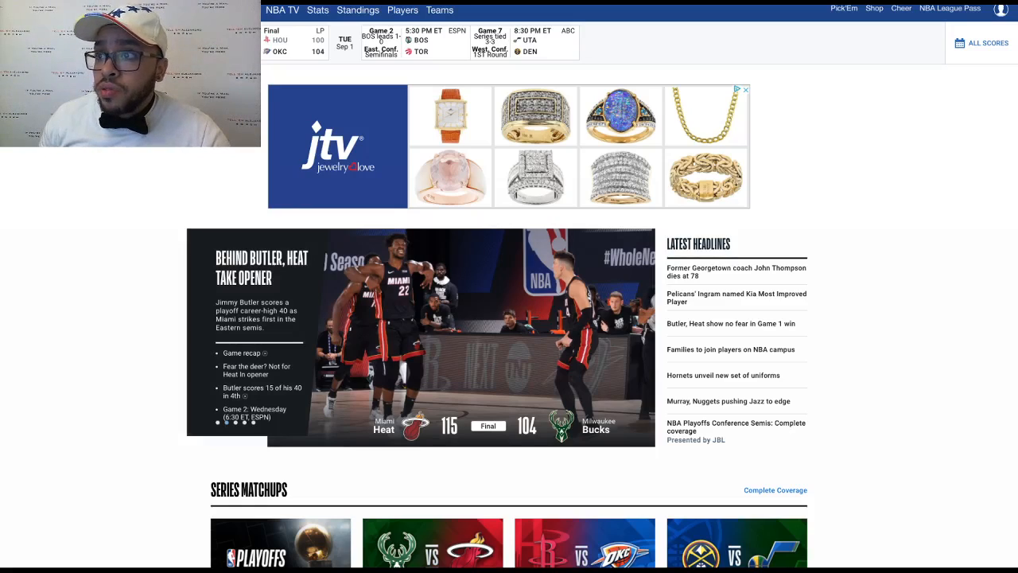
scroll("down", 3)
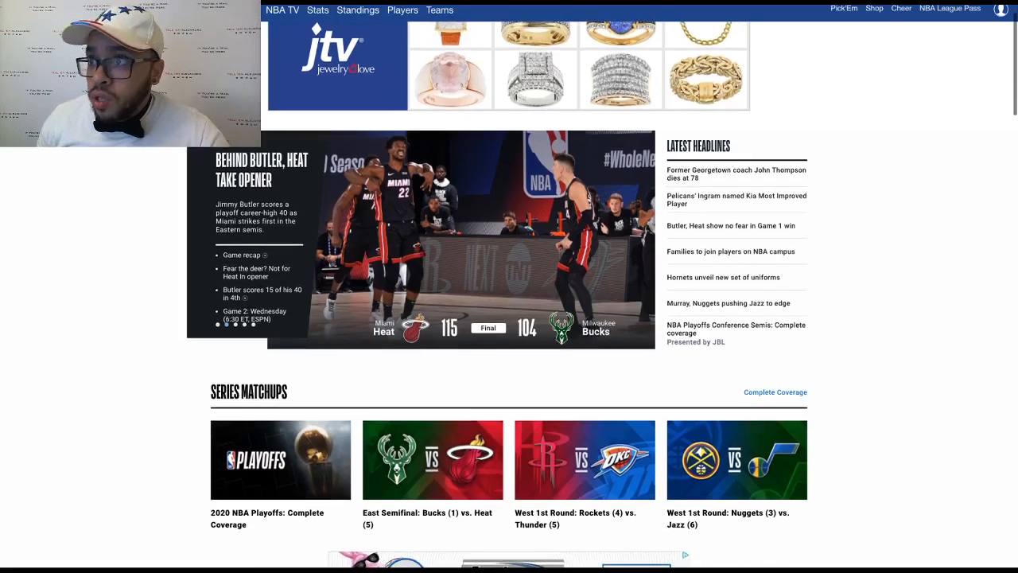
scroll("down", 3)
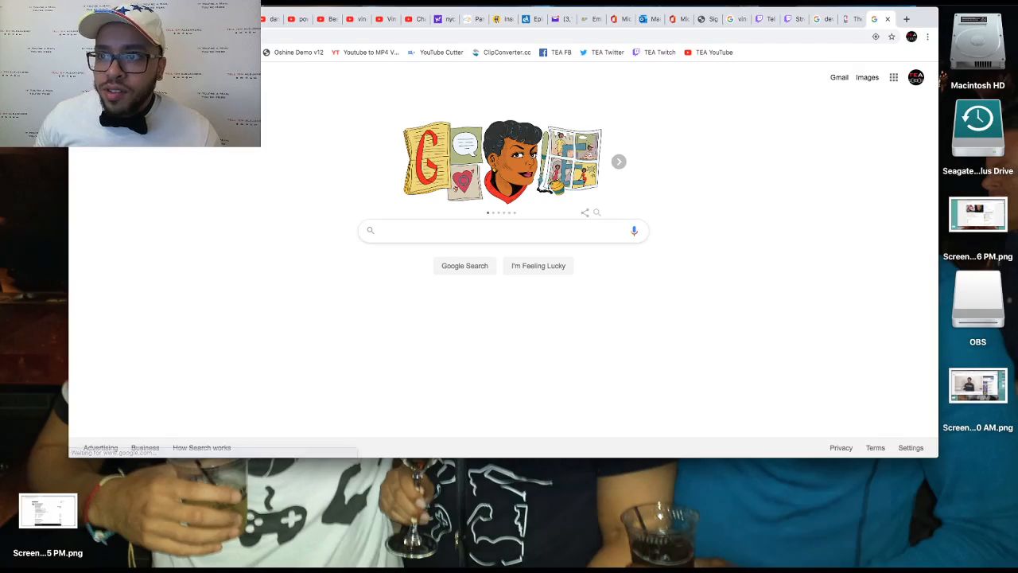
Step: Search Google for 'john t', choose John Thompson and browse his image results
type("john t")
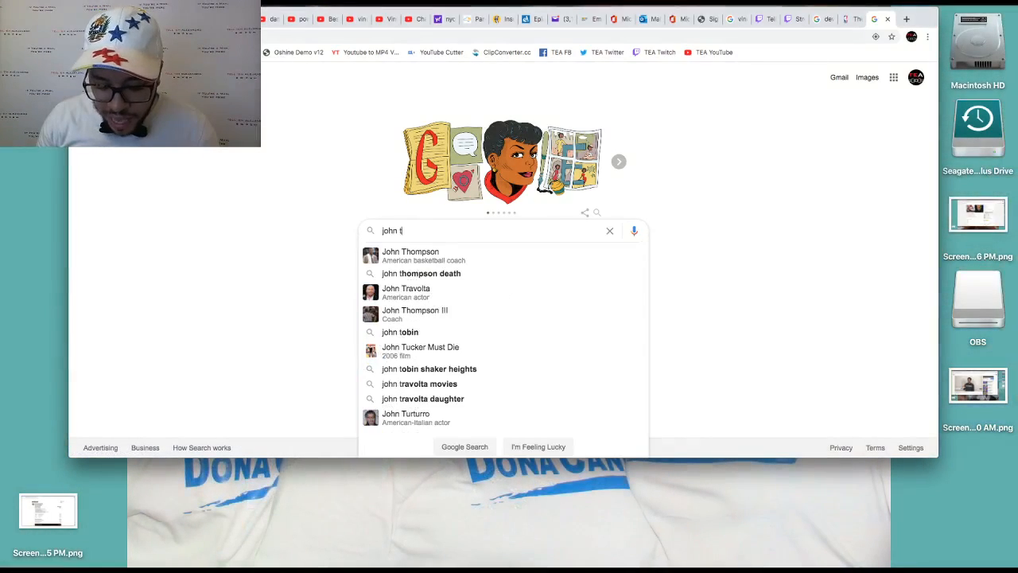
left_click(411, 255)
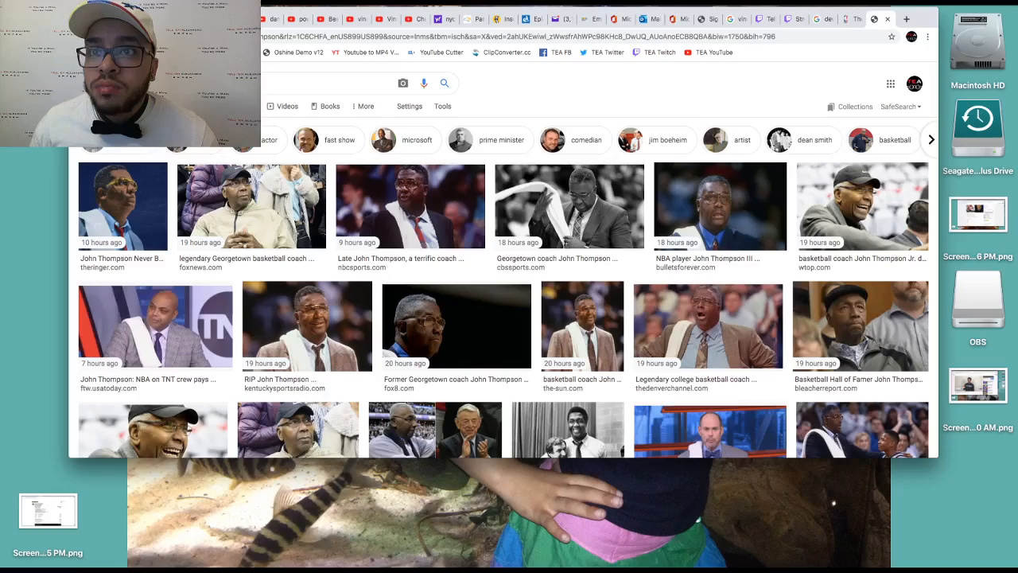
scroll("down", 3)
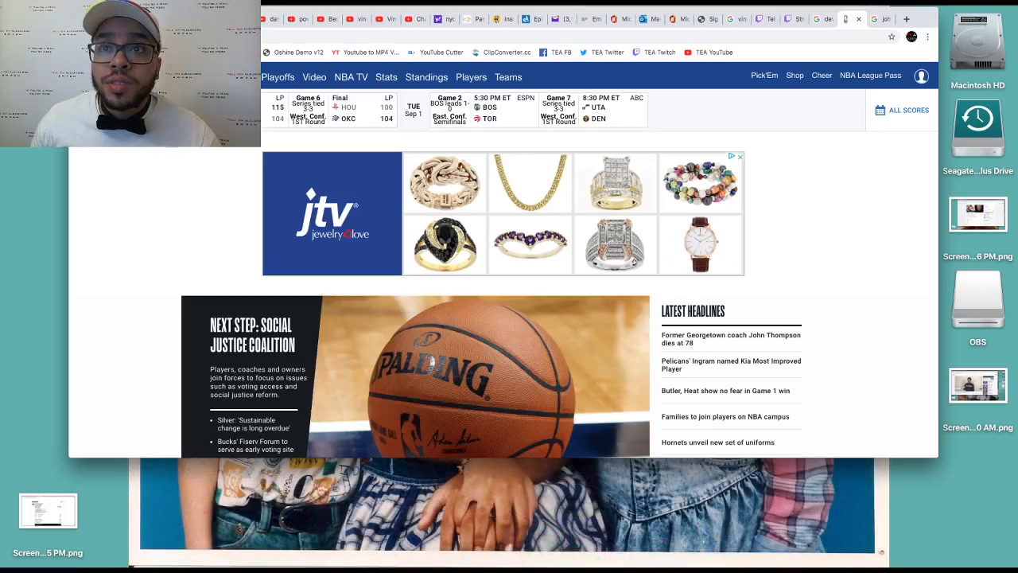
Step: Open the Game Central page for the Heat's 115–104 win over the Bucks
scroll("down", 3)
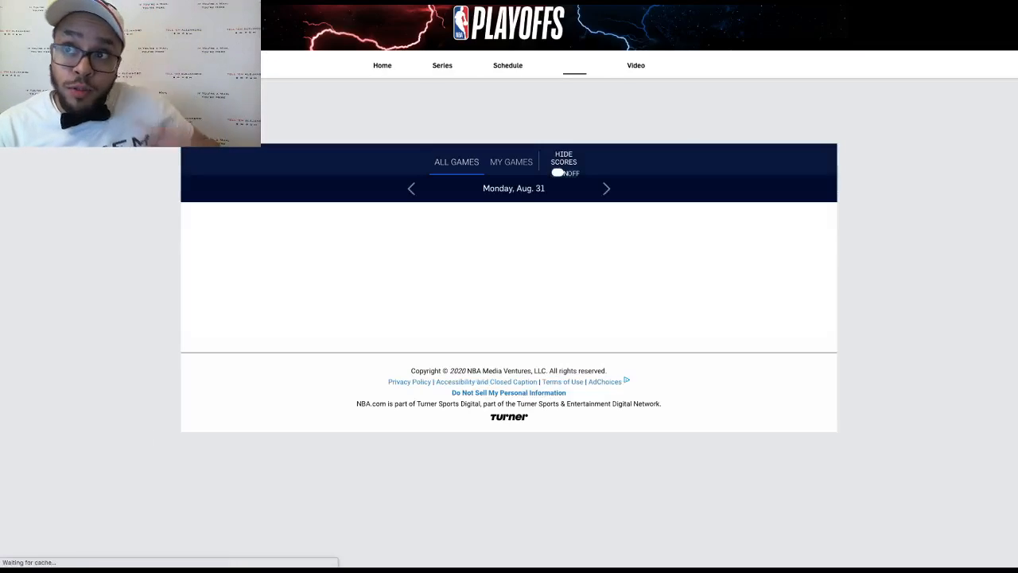
left_click(574, 65)
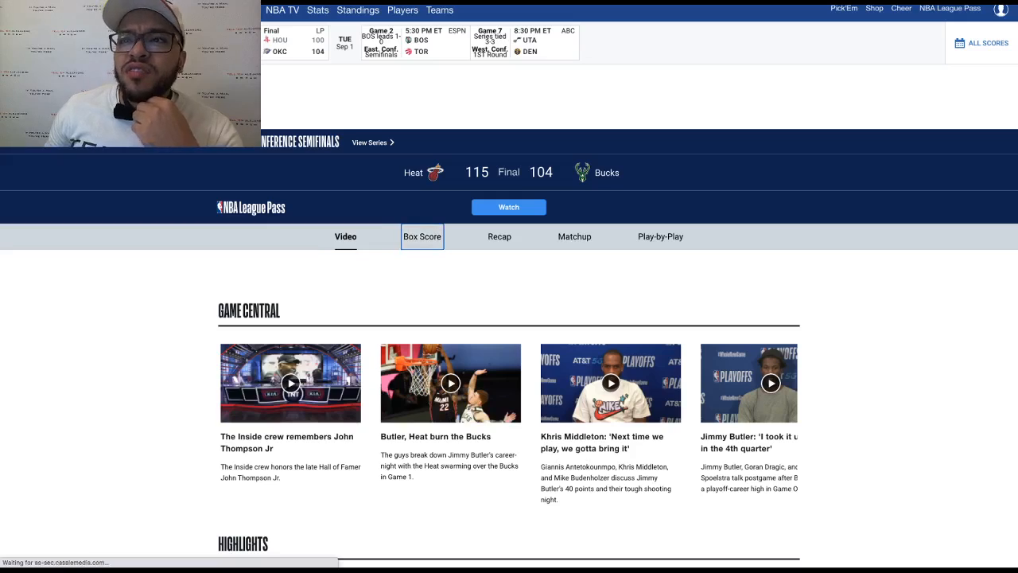
Step: Review the Heat players' box score stats from the Bucks game
left_click(421, 235)
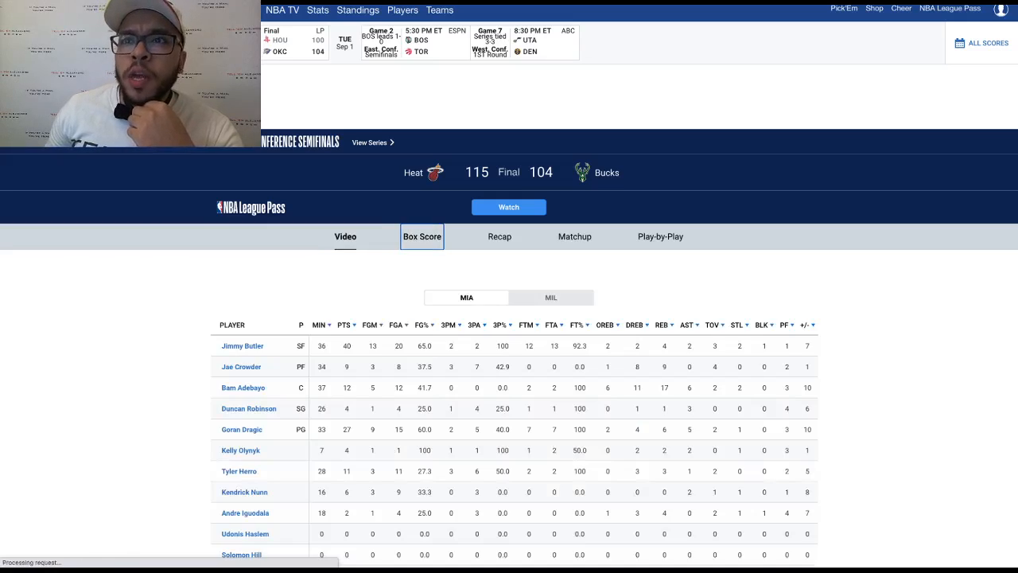
scroll("down", 3)
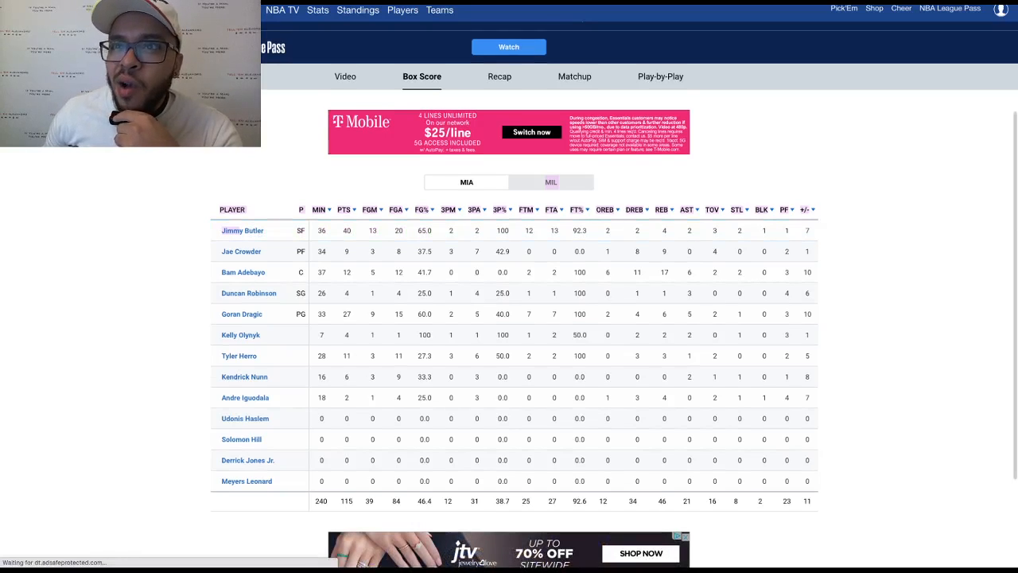
scroll("down", 3)
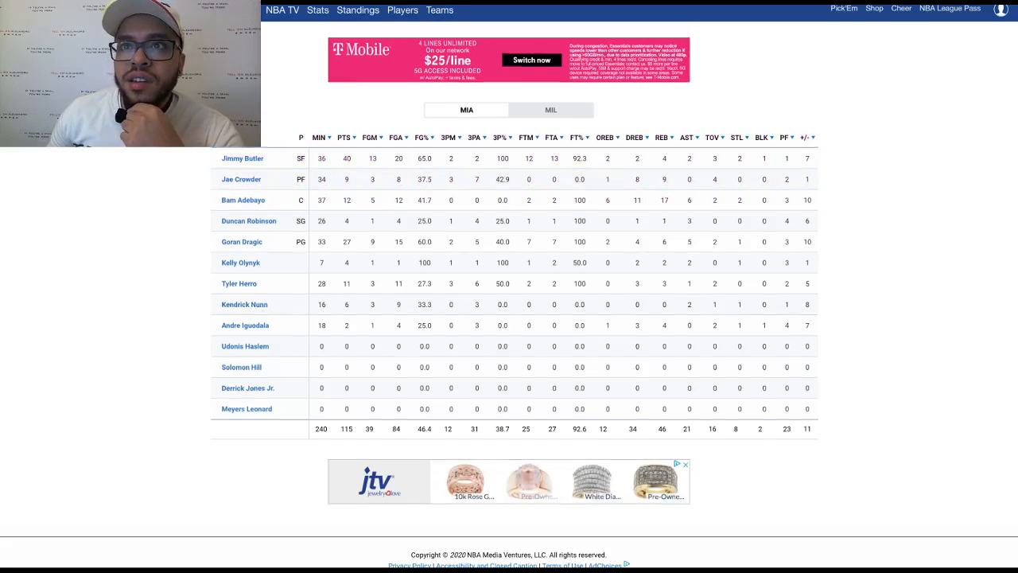
scroll("down", 3)
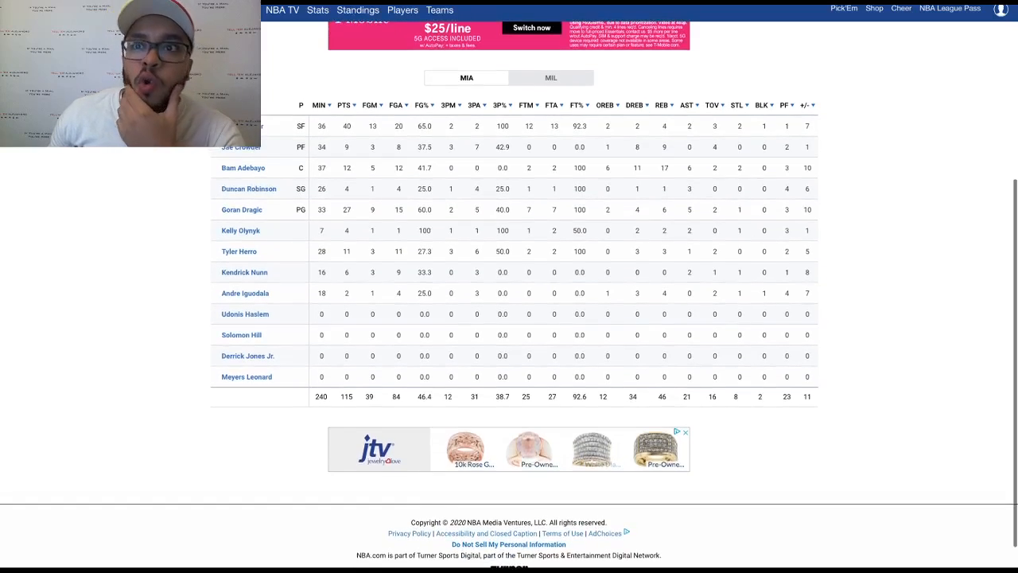
scroll("down", 3)
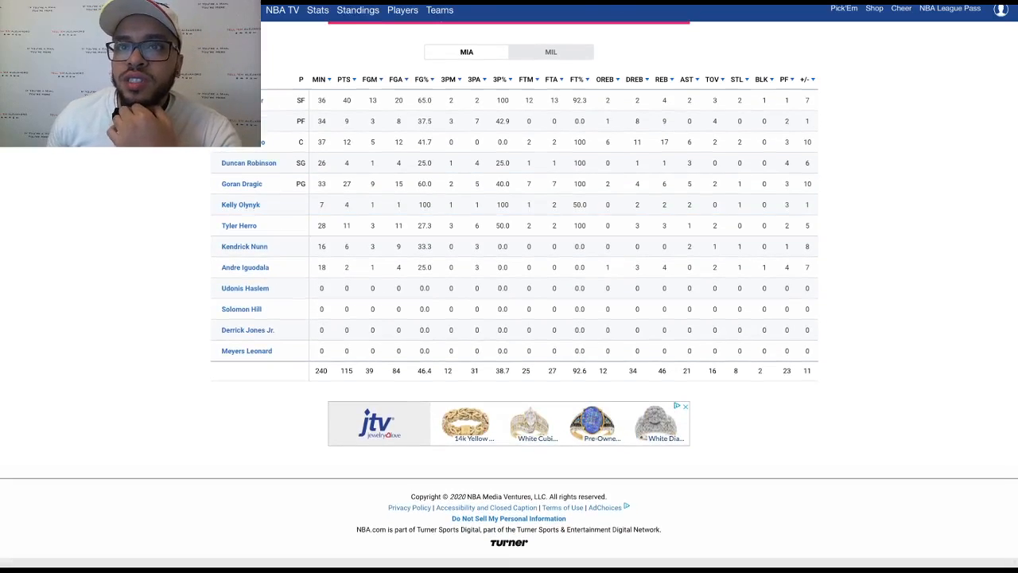
scroll("up", 3)
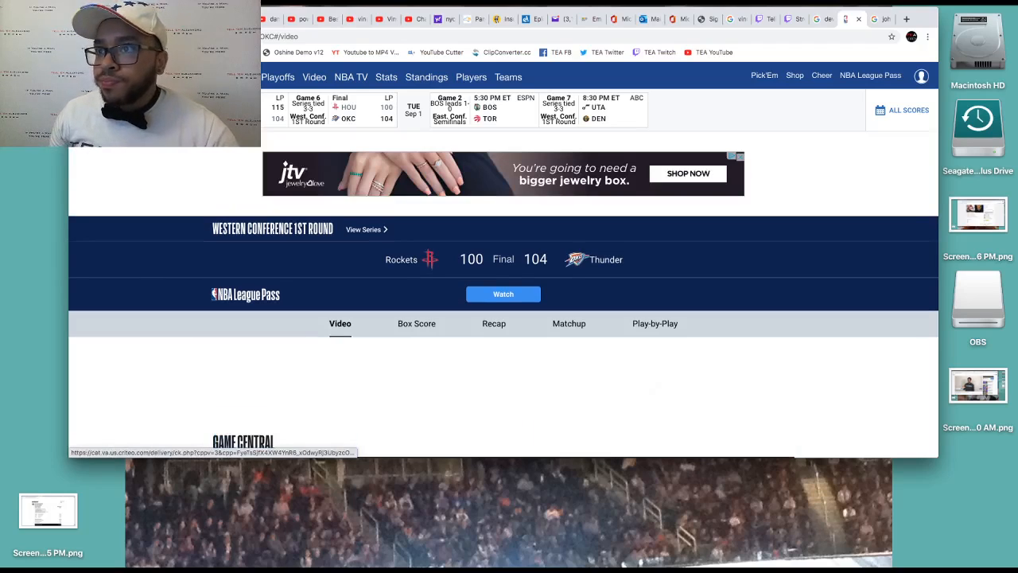
Step: Show the Rockets vs Thunder box score and look over the Rockets' player stats
scroll("down", 3)
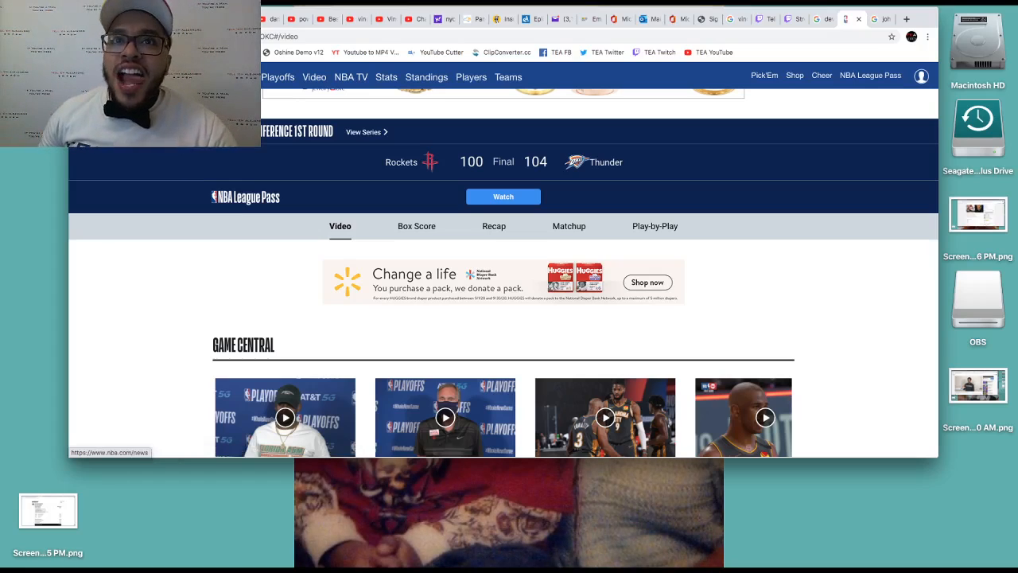
scroll("down", 3)
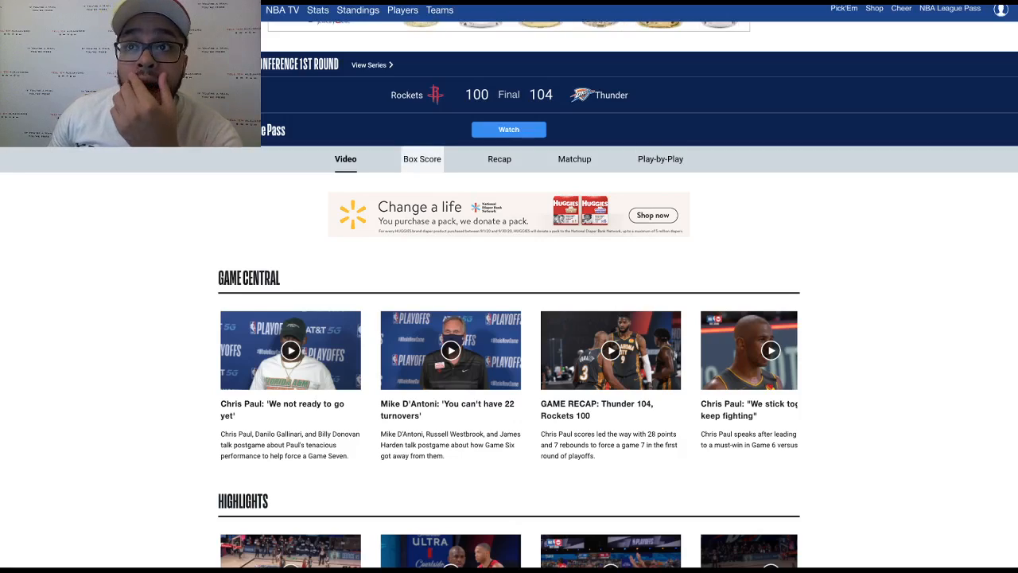
left_click(421, 159)
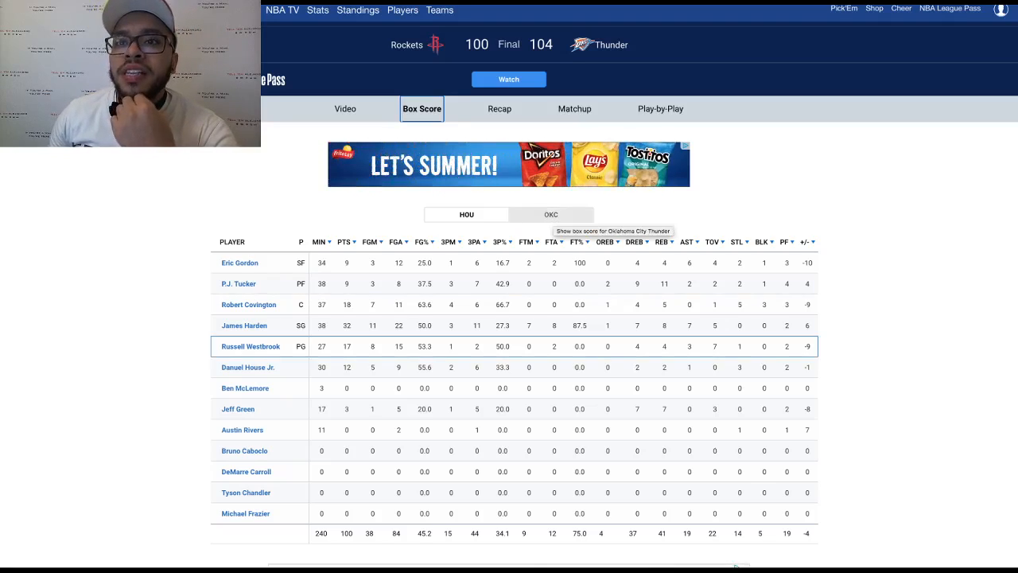
scroll("down", 3)
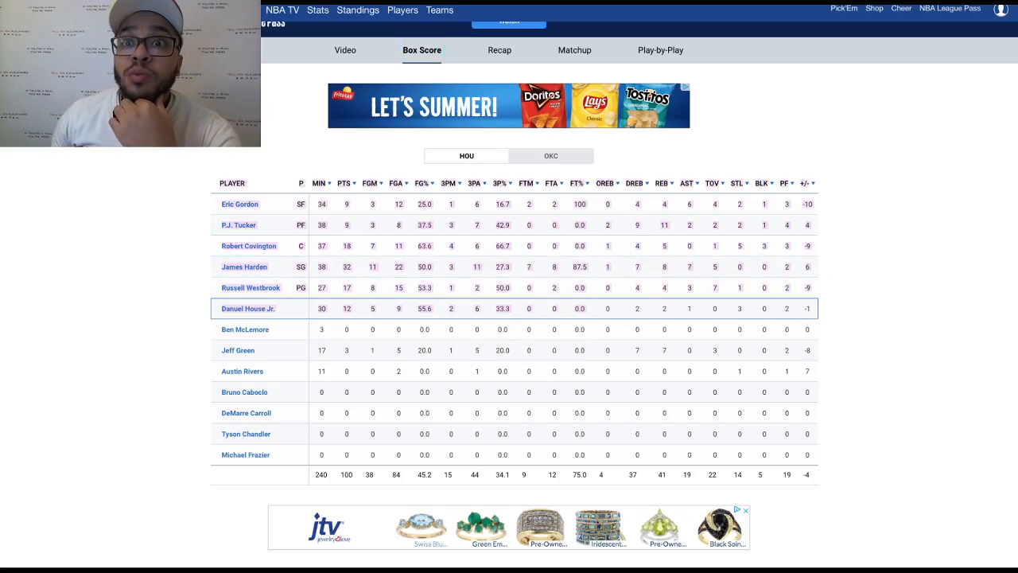
Step: Switch to the Thunder's player stats and read through them
left_click(551, 156)
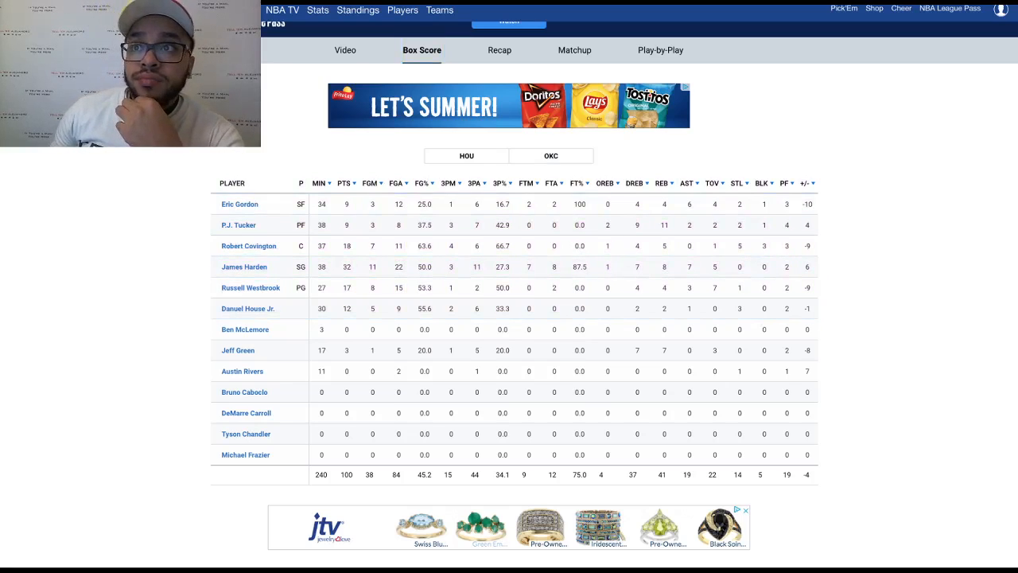
left_click(550, 156)
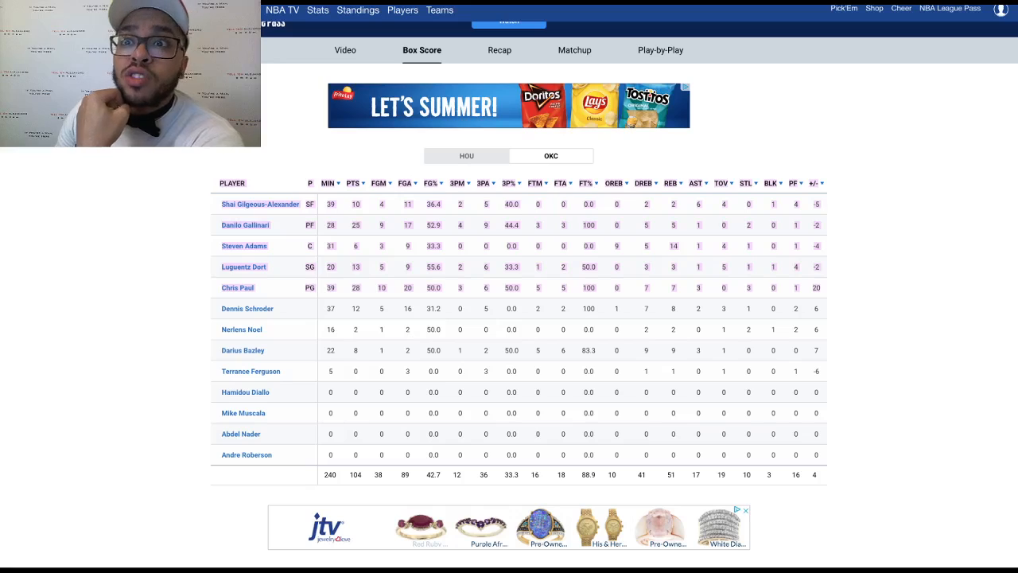
scroll("down", 3)
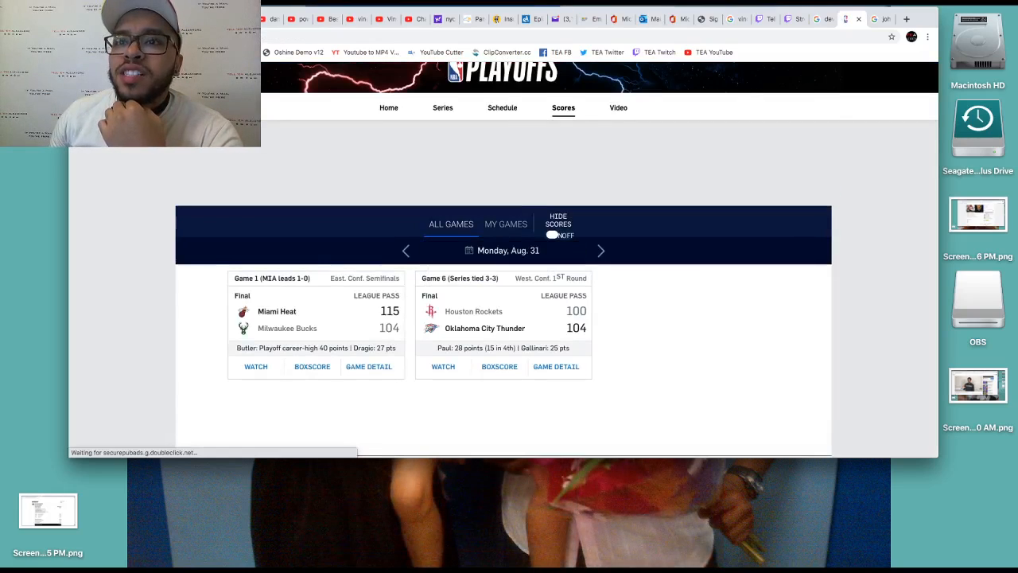
Step: Go to the Aug. 30 scores and open the Celtics' 112–94 win over the Raptors
left_click(406, 250)
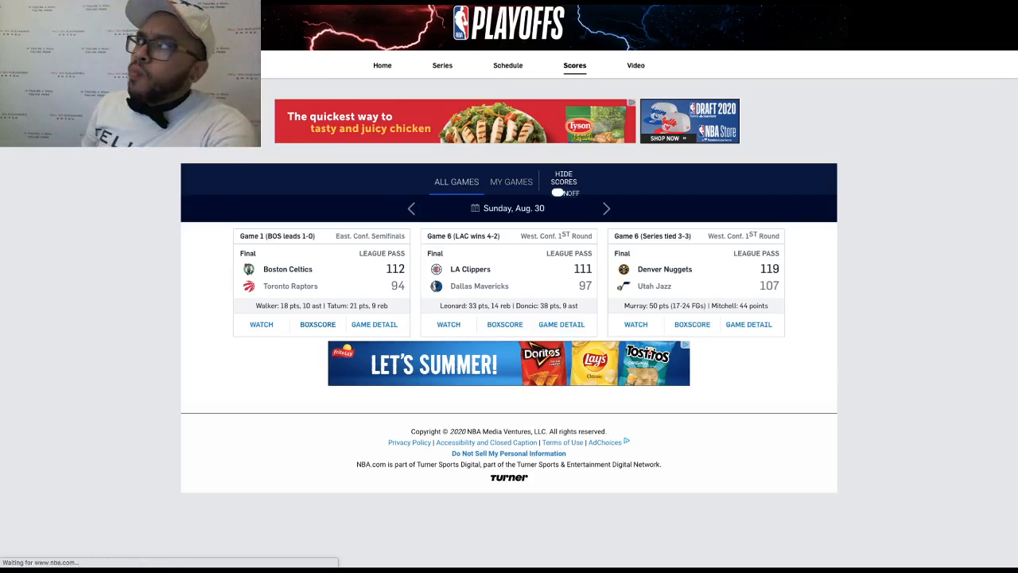
left_click(374, 324)
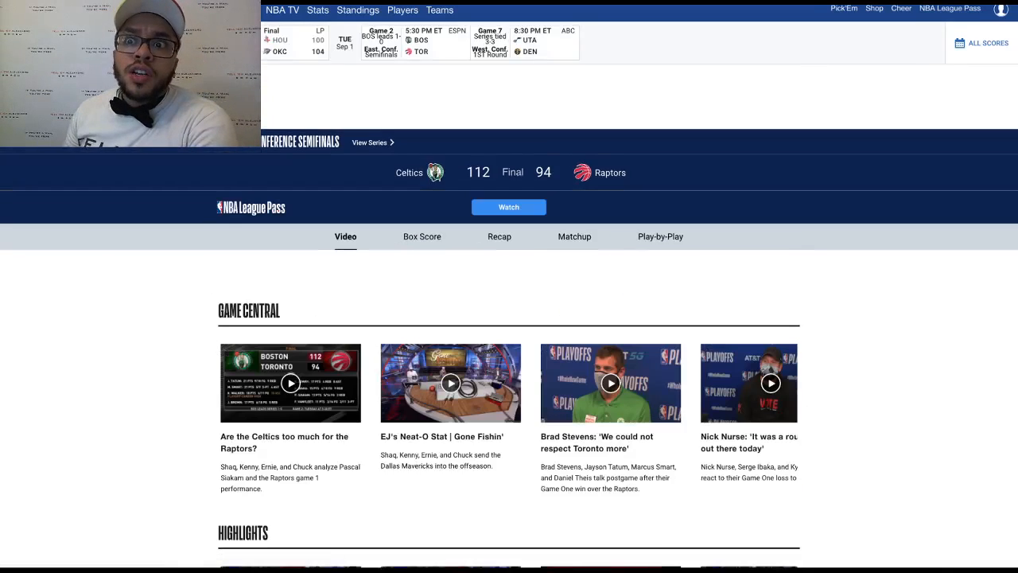
Step: Show the box score for the Celtics–Raptors game
left_click(422, 235)
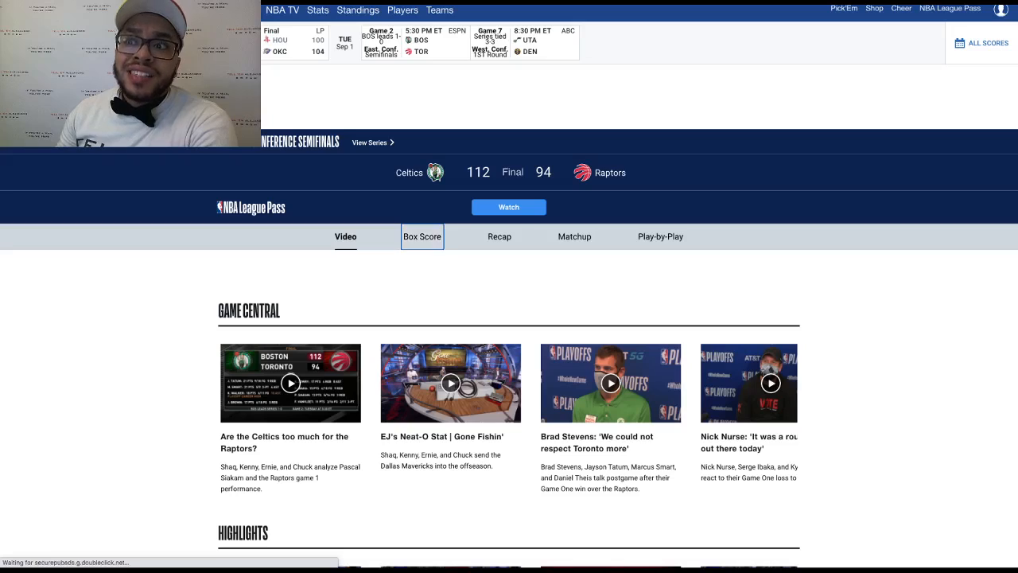
left_click(423, 236)
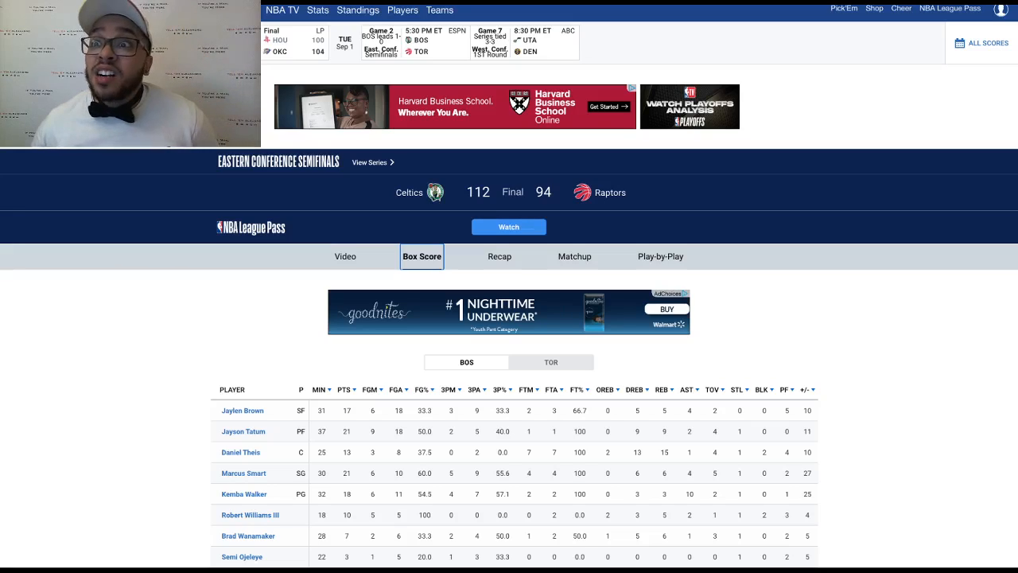
Step: Read through the BOS box score table, then return to the Monday, Aug. 31 playoff scores
scroll("down", 3)
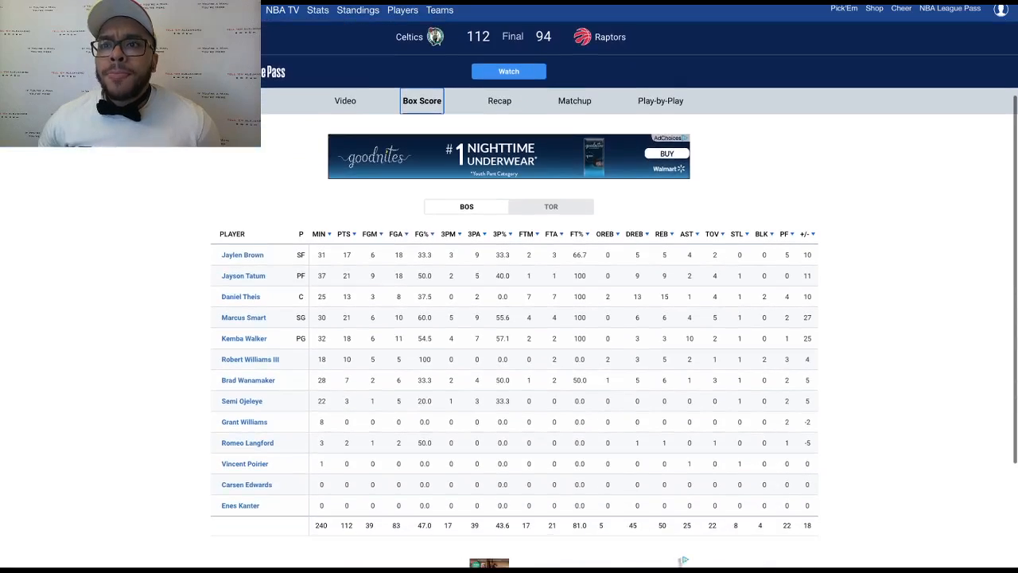
scroll("down", 3)
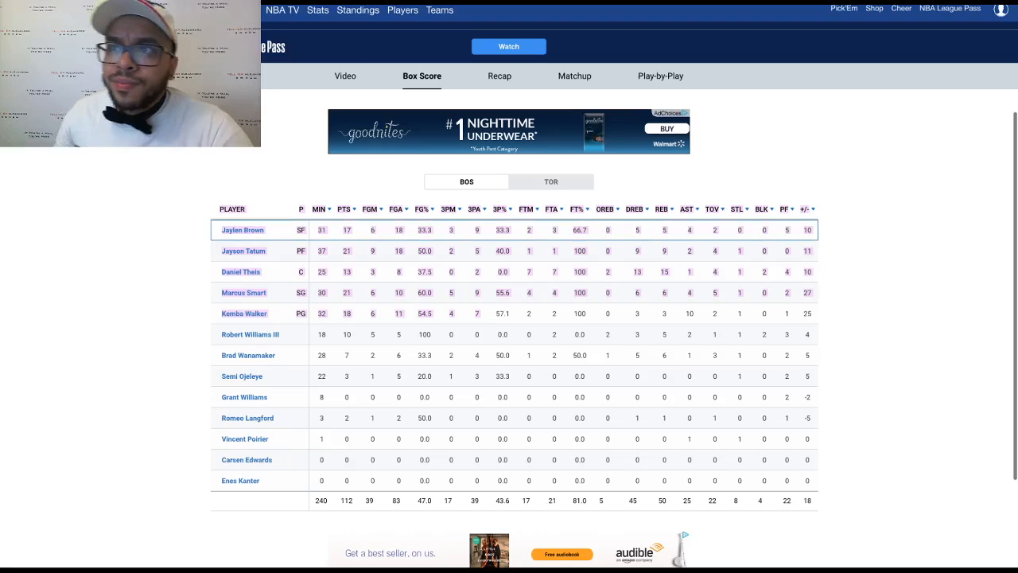
left_click(550, 182)
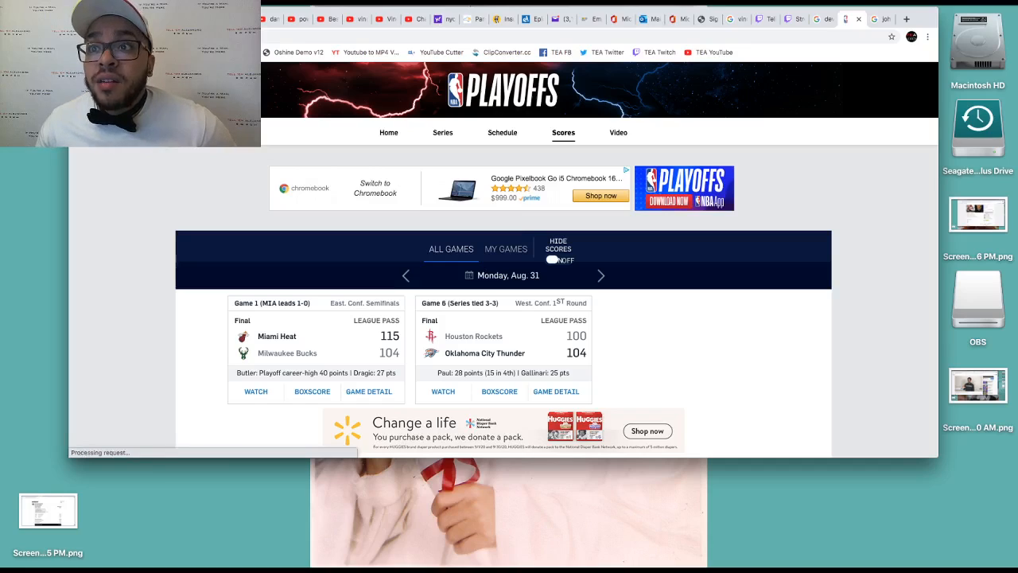
Step: Show the Sunday, Aug. 30 scores and scroll to the Clippers 111–97 Mavericks card
left_click(406, 276)
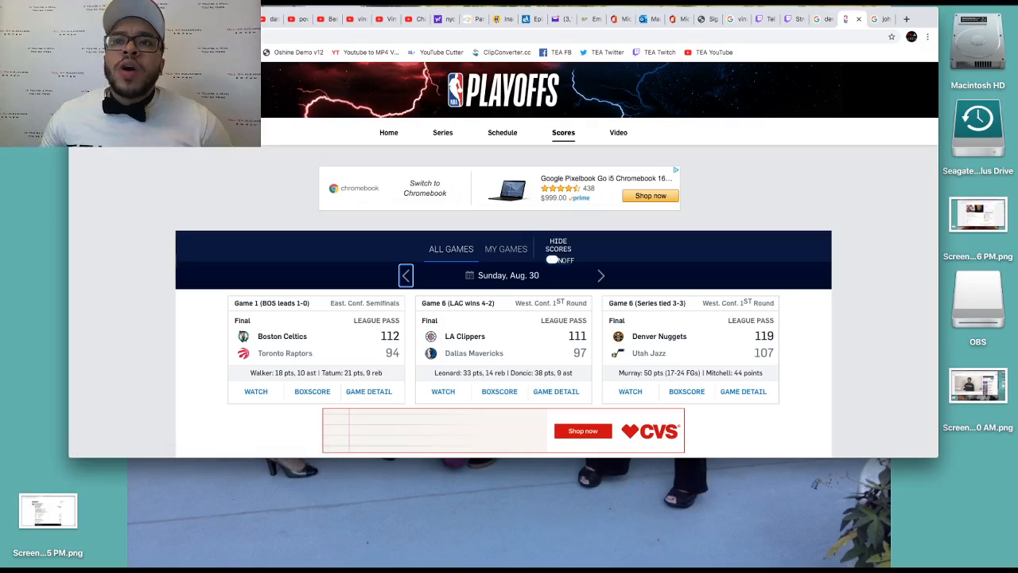
scroll("down", 3)
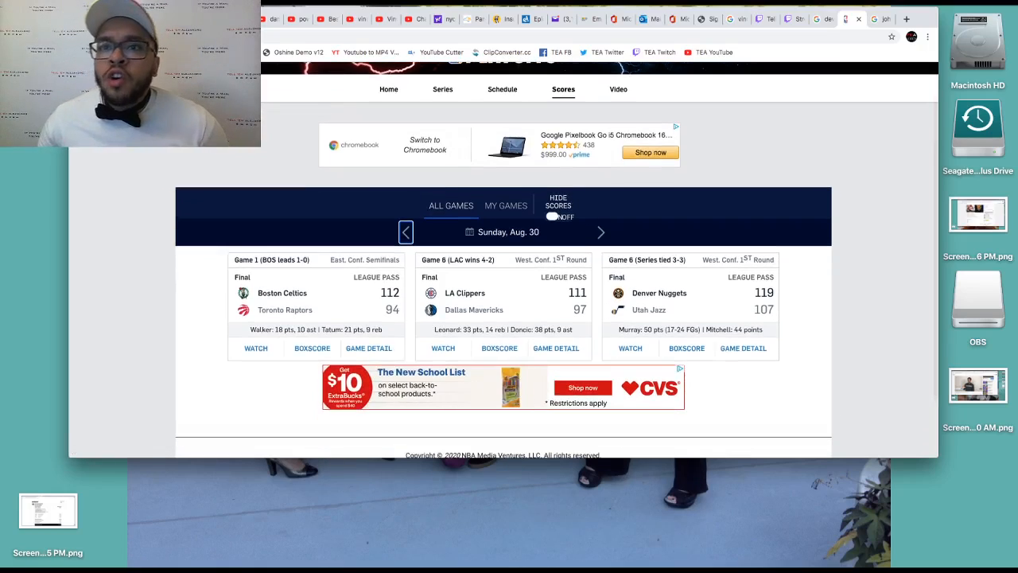
scroll("down", 3)
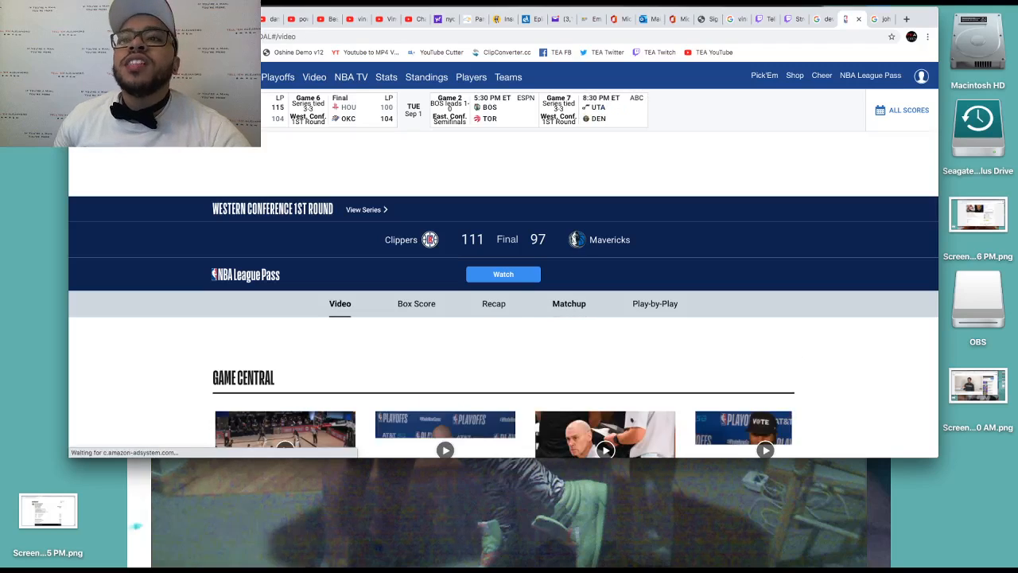
Step: View the Clippers–Mavericks box score and switch it to the Mavericks (DAL) players' stats
scroll("down", 3)
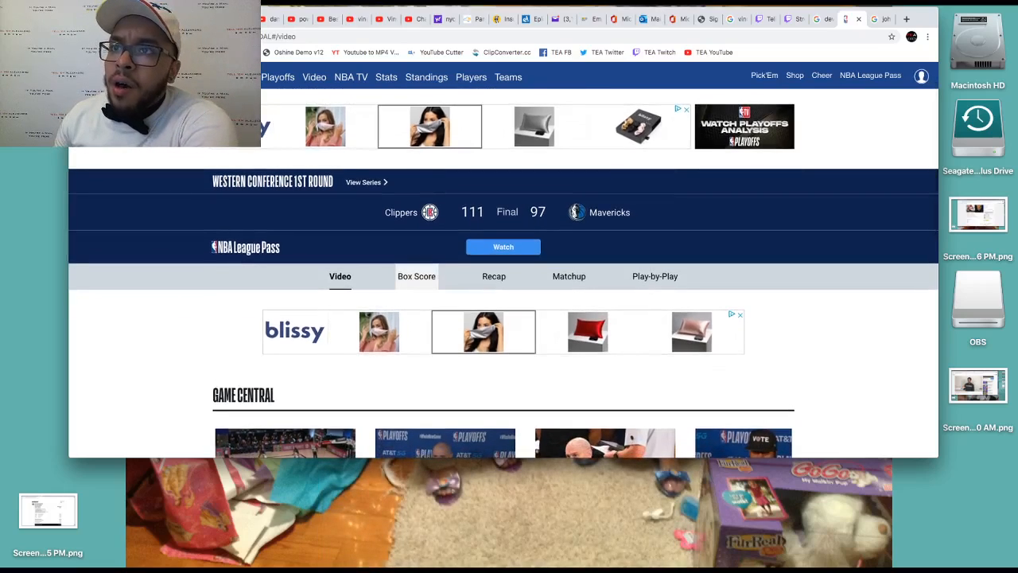
left_click(417, 276)
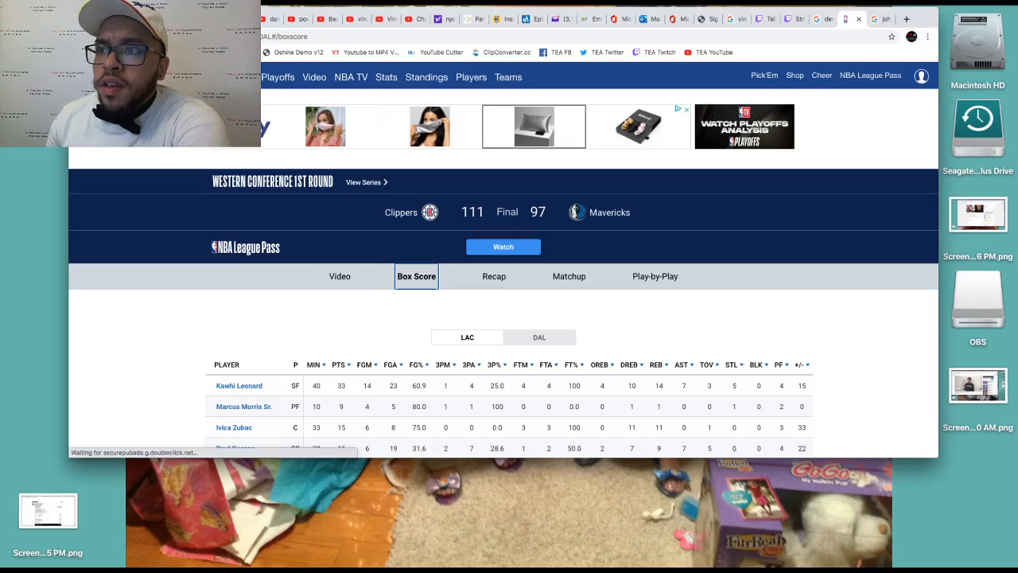
scroll("down", 3)
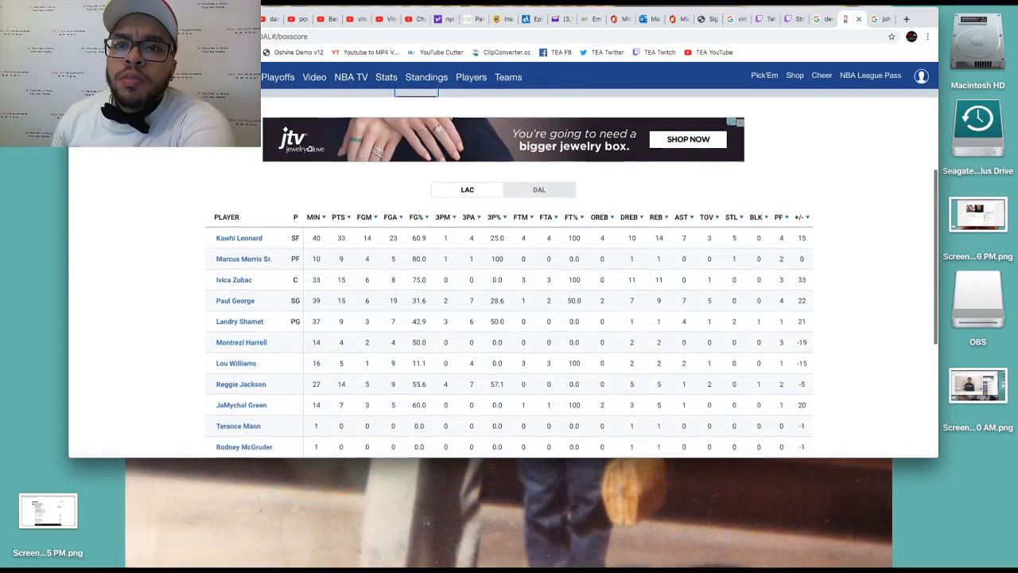
left_click(539, 190)
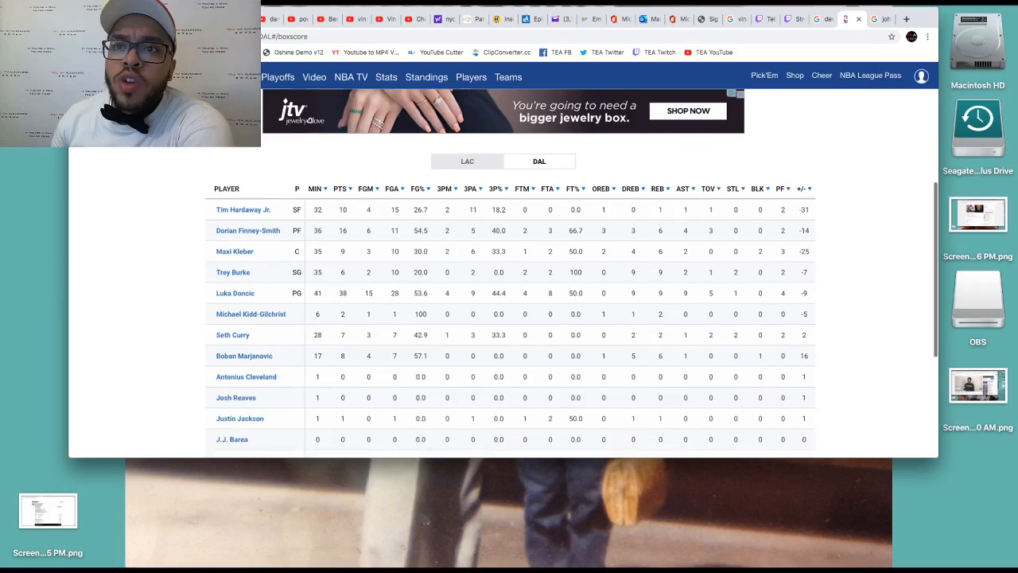
scroll("down", 3)
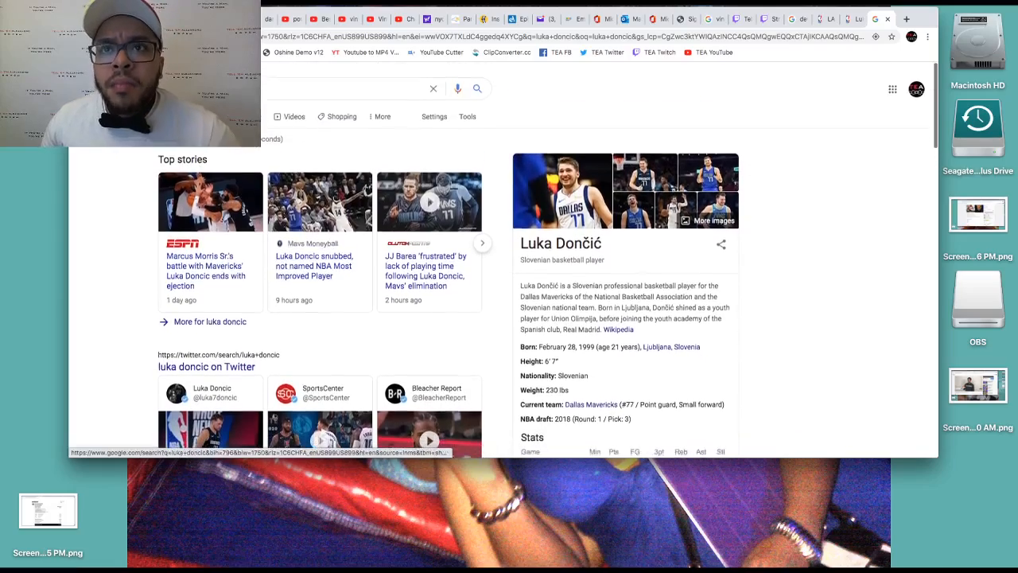
Step: Go to the 'Luka Dončić Stats | Basketball-Reference.com' result from the Google listings
scroll("down", 3)
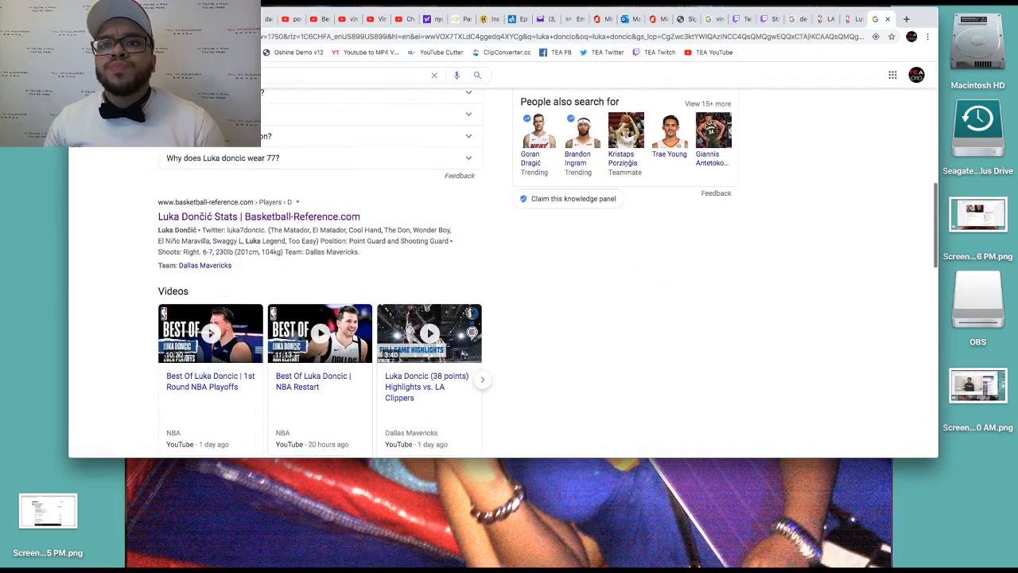
left_click(258, 216)
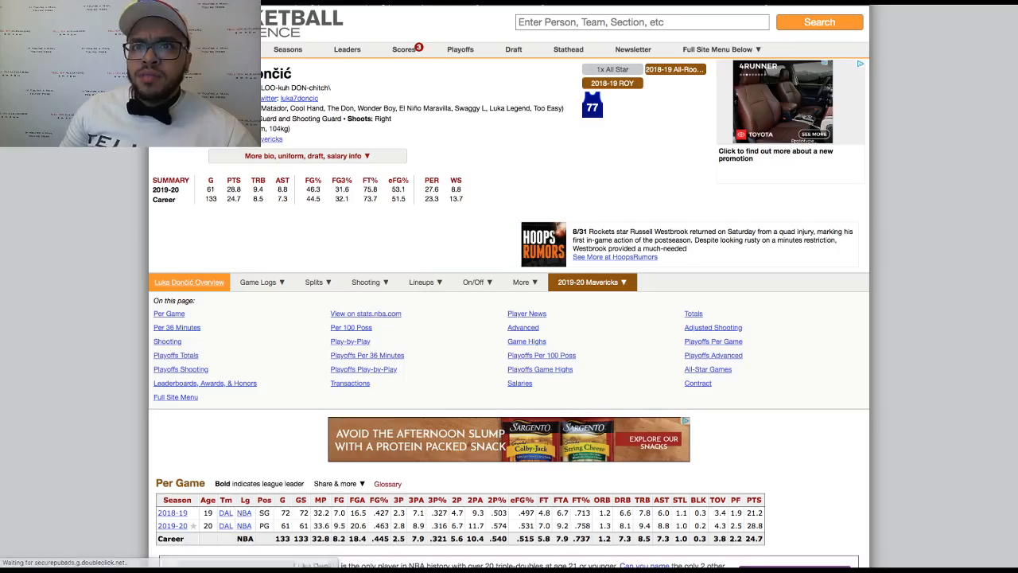
Step: Scroll through Luka Dončić's advanced and Playoffs stat tables on Basketball-Reference
scroll("down", 3)
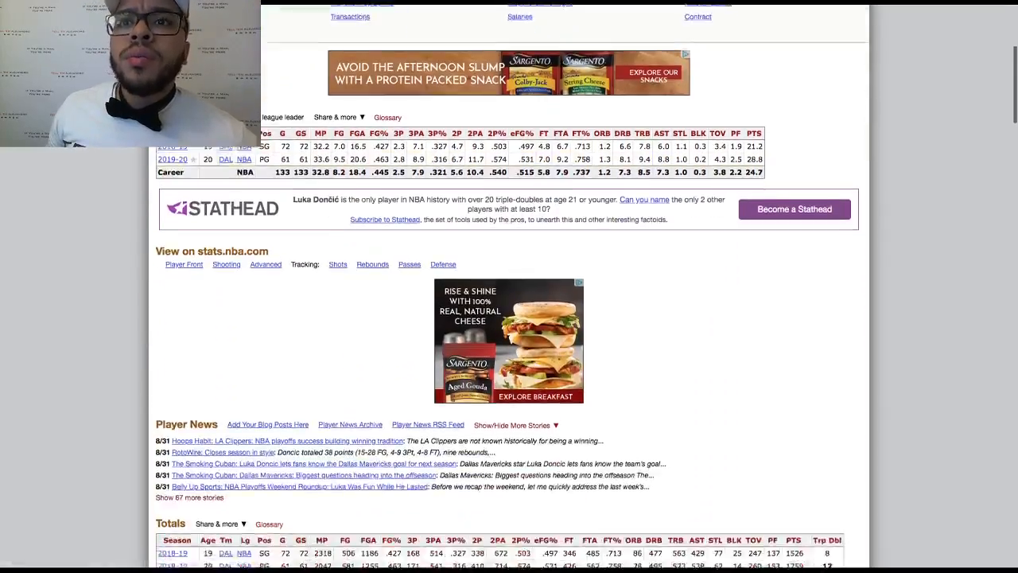
scroll("down", 3)
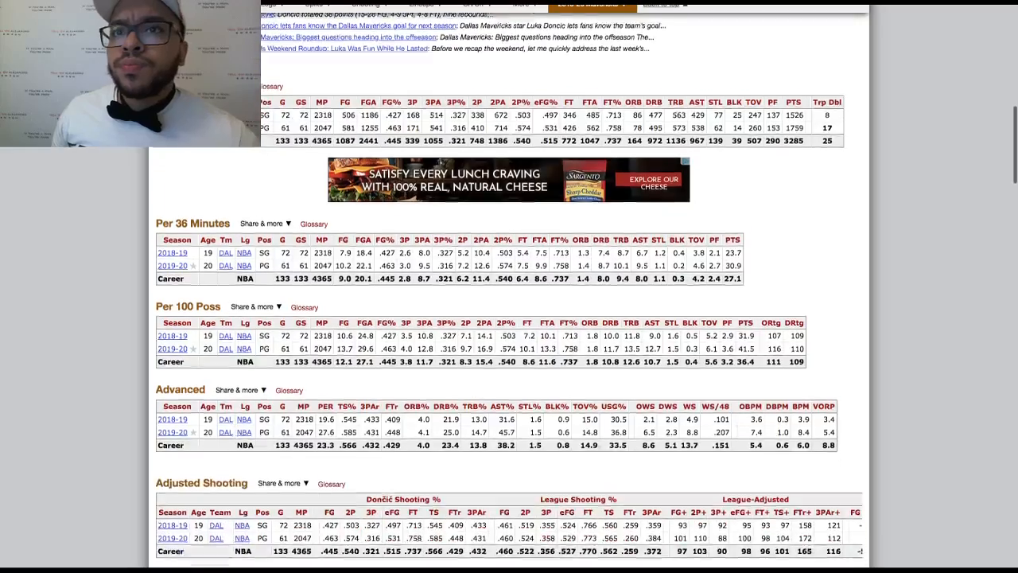
scroll("down", 3)
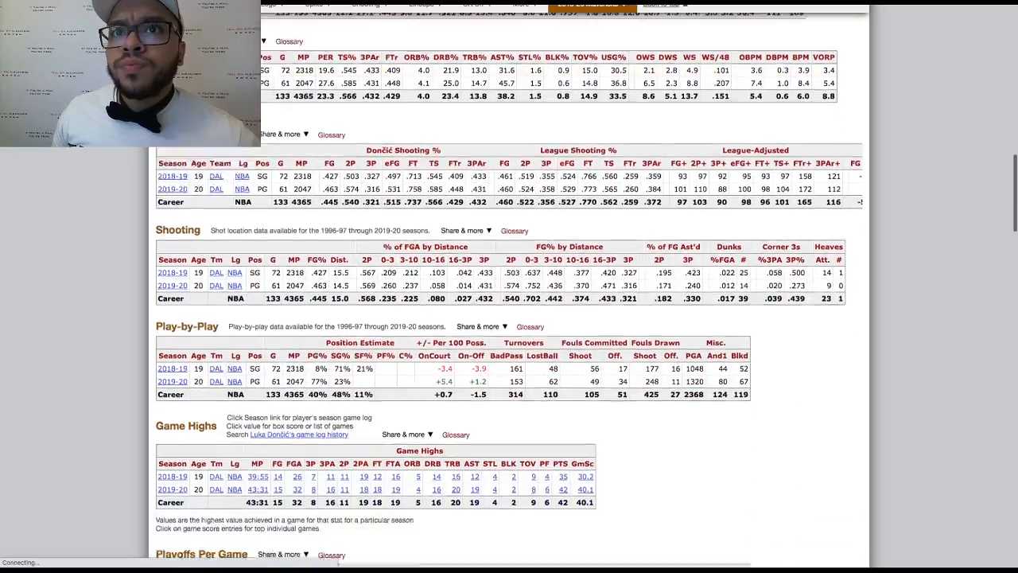
scroll("down", 3)
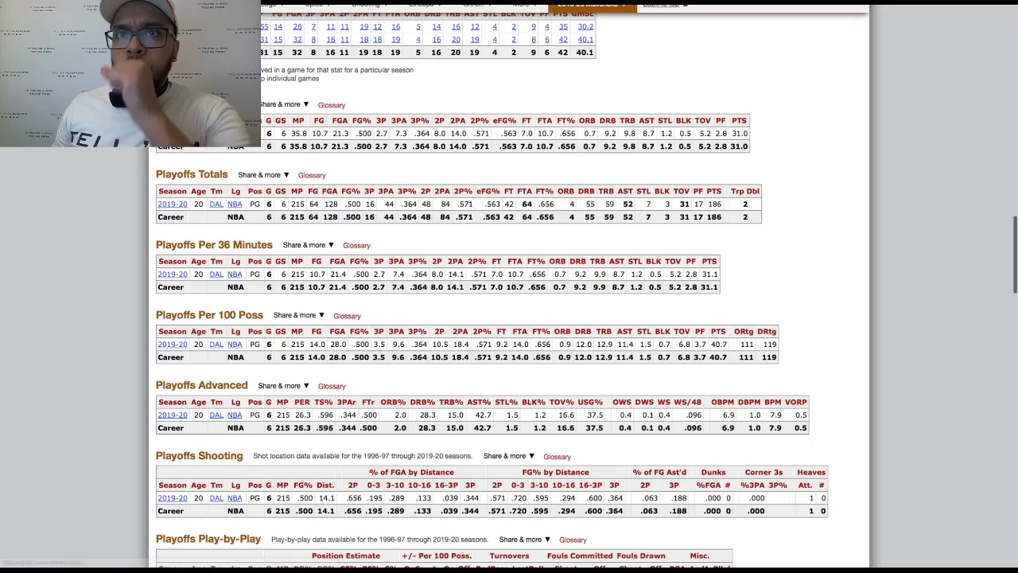
scroll("down", 3)
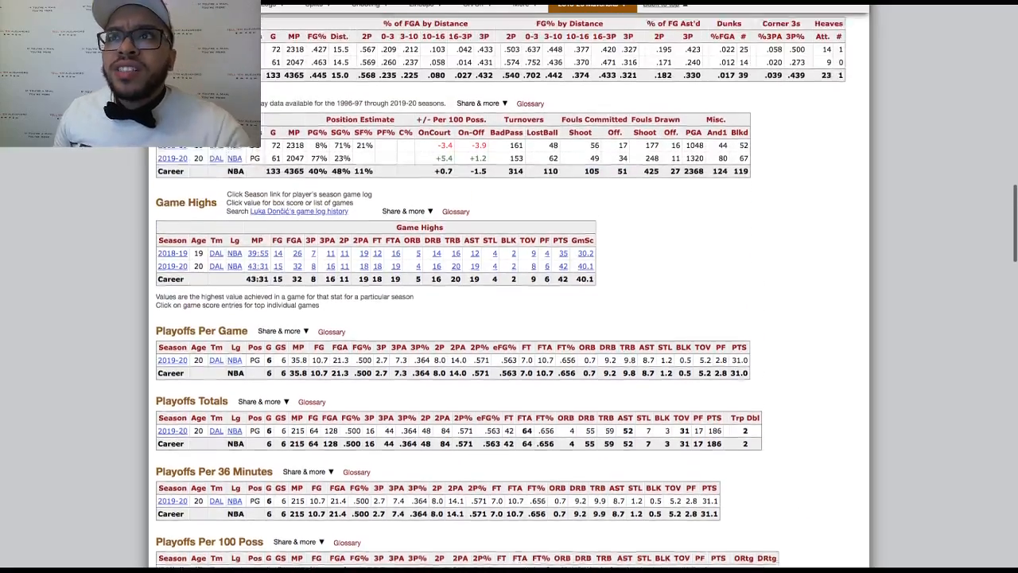
scroll("up", 3)
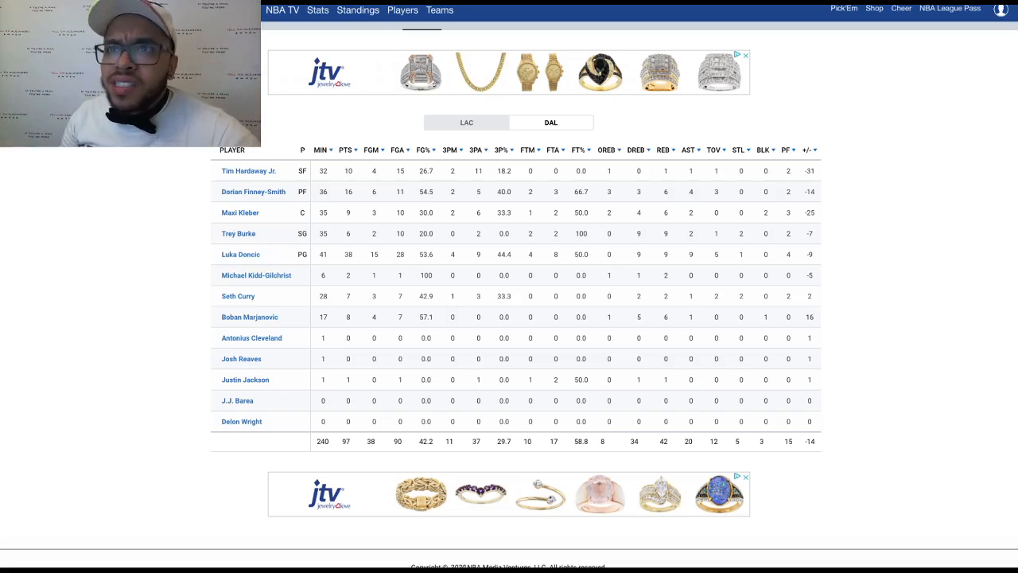
Step: Switch the box score to the Clippers (LAC) players from the 111–97 win, briefly toggling Pick'Em
scroll("down", 3)
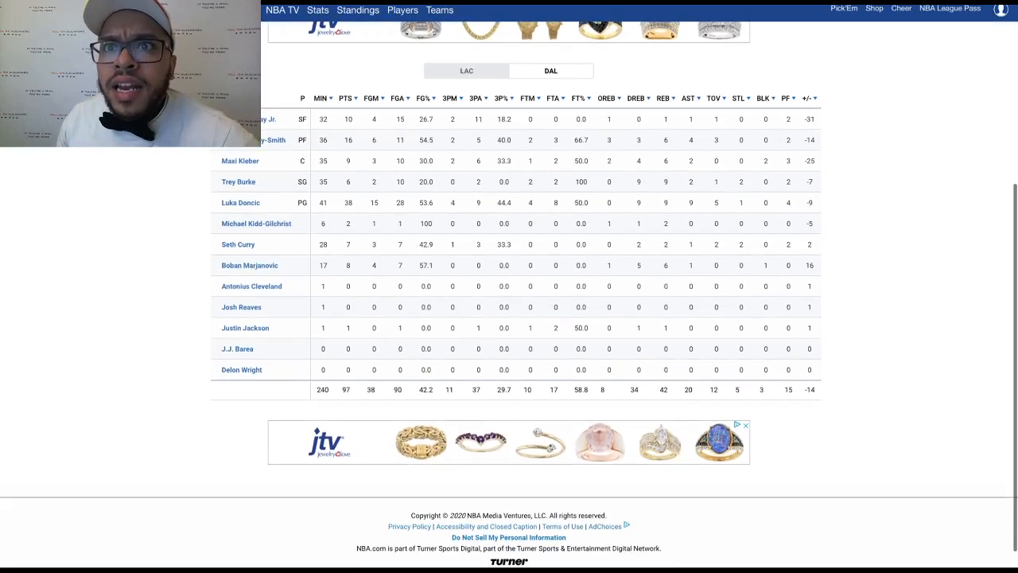
scroll("down", 3)
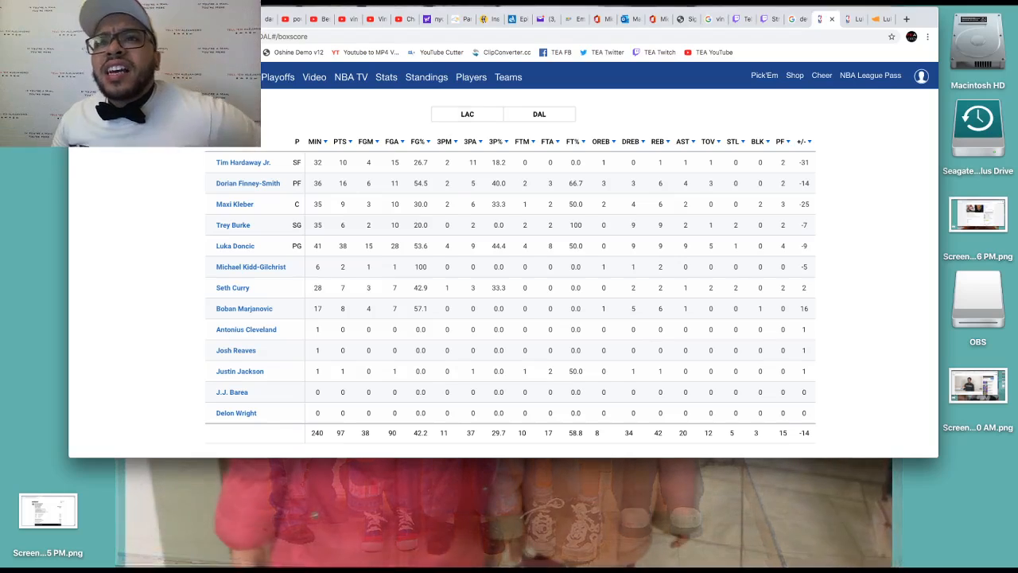
left_click(468, 115)
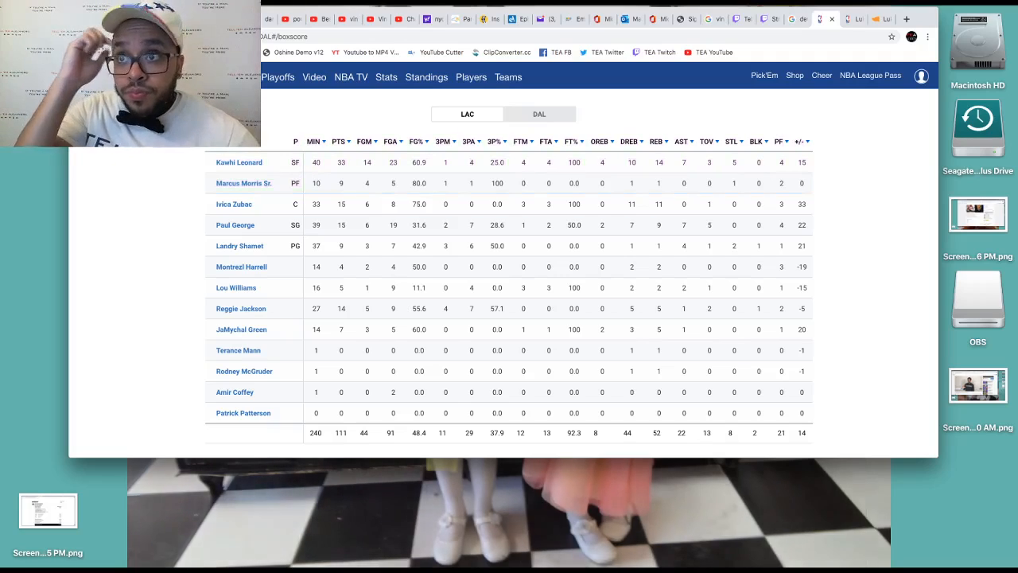
left_click(764, 75)
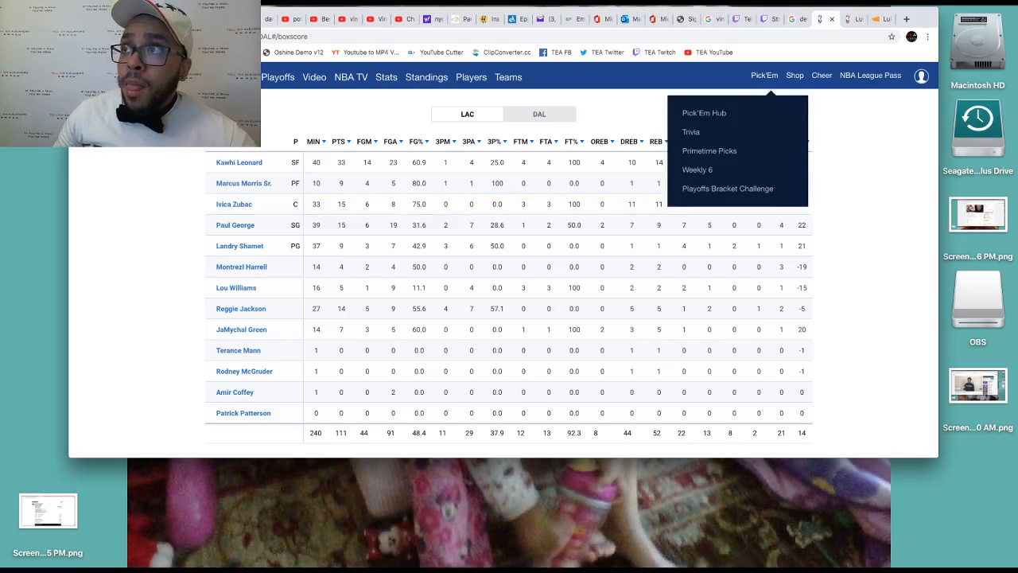
left_click(763, 75)
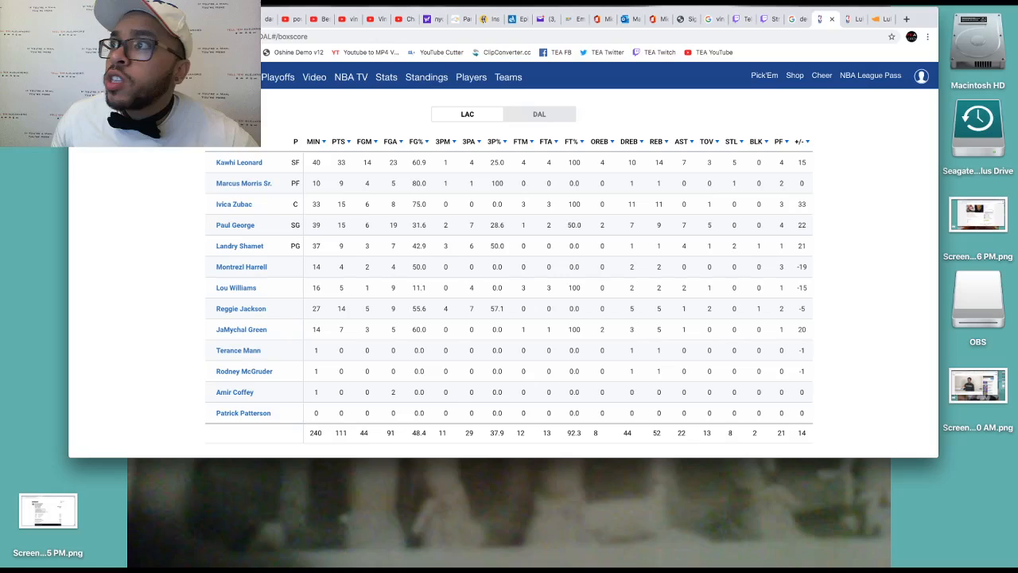
mouse_move(244, 183)
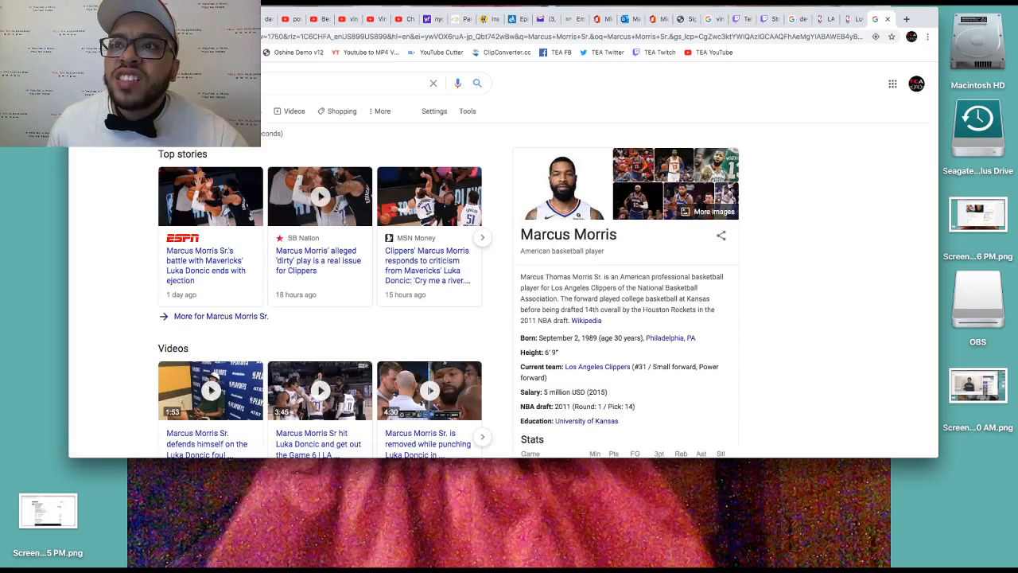
Step: Browse the Google results and image results for Marcus Morris
scroll("down", 3)
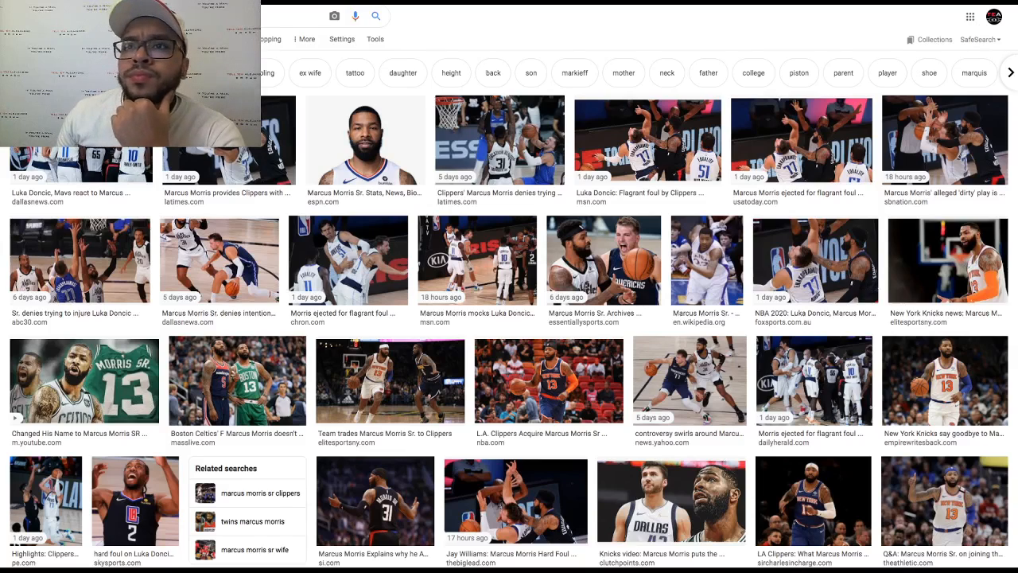
scroll("down", 3)
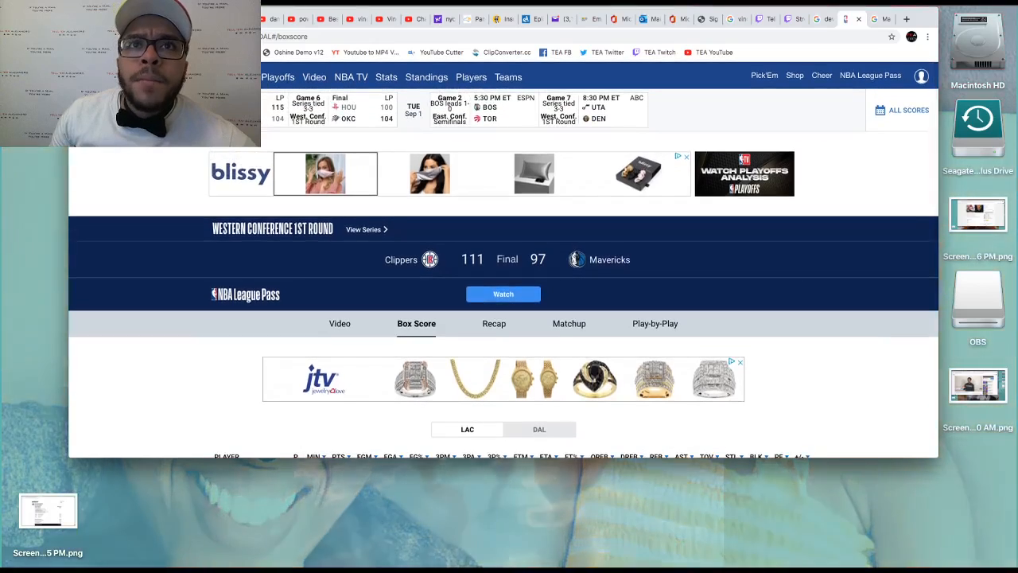
Step: Return to the Google Images tab with the Marcus Morris photos alongside Luka Dončić
left_click(902, 110)
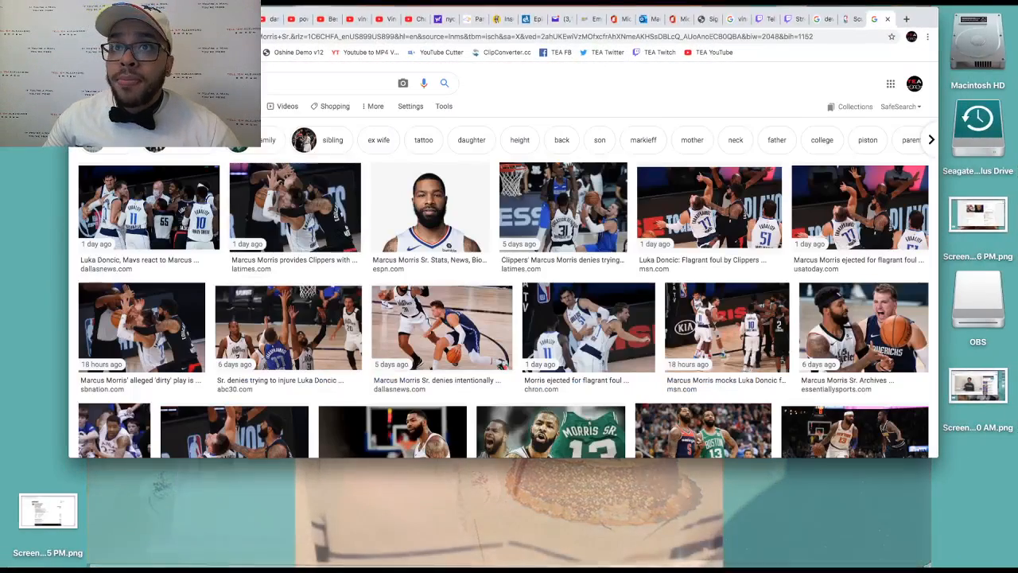
Step: Search Google for 'jamal murray' and look over his knowledge panel and results
type("jamal")
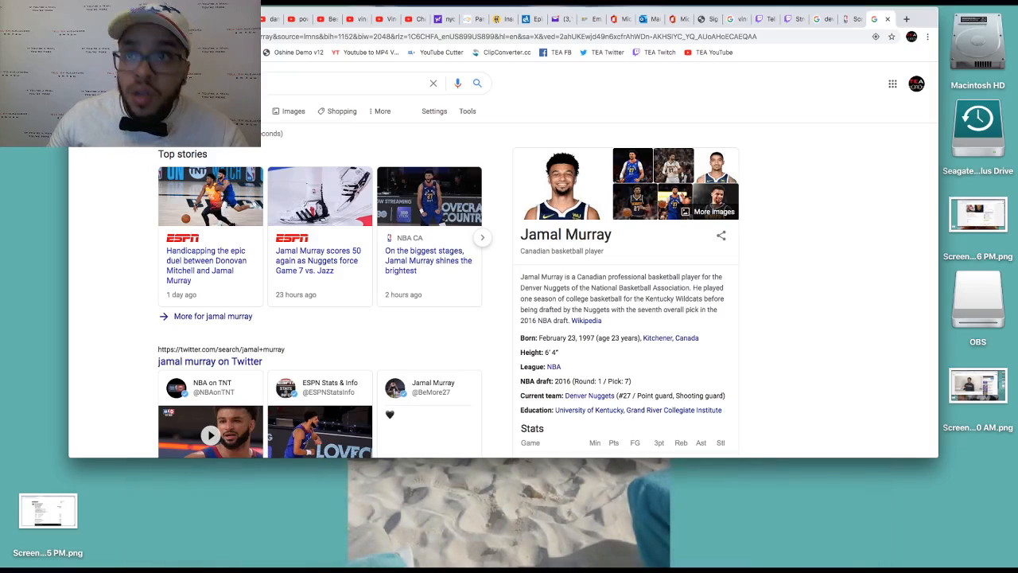
scroll("down", 3)
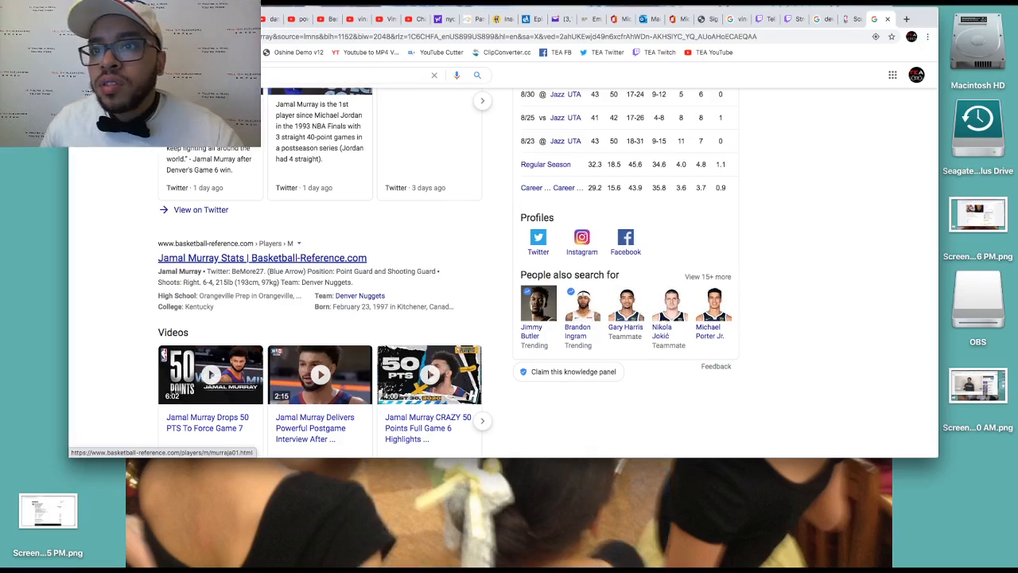
left_click(261, 257)
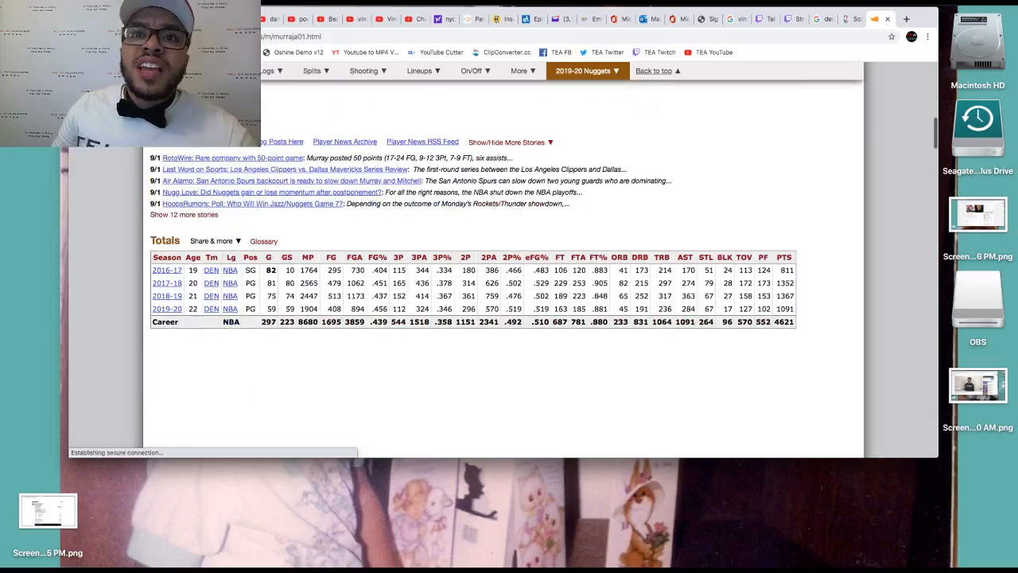
scroll("down", 3)
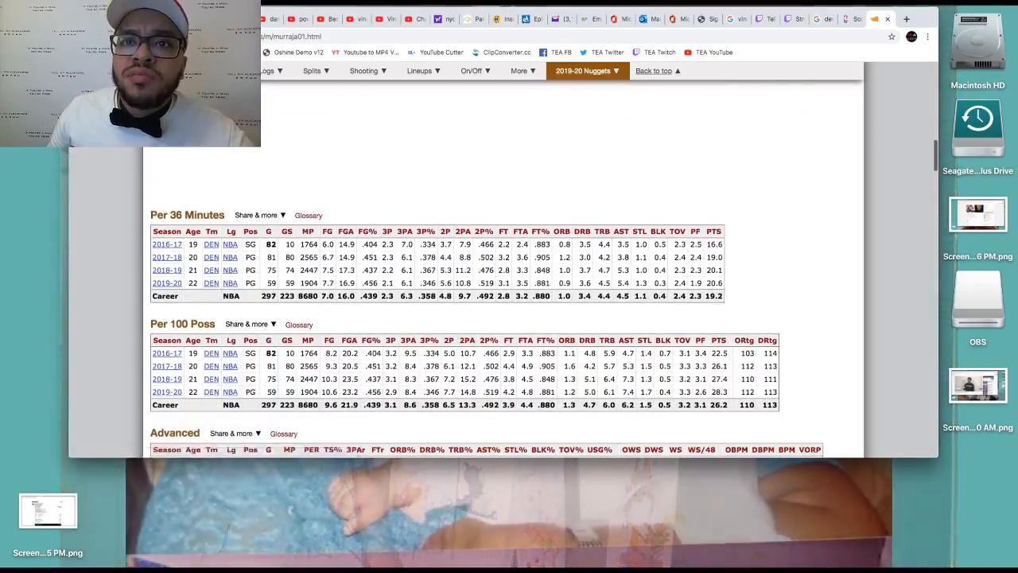
scroll("down", 3)
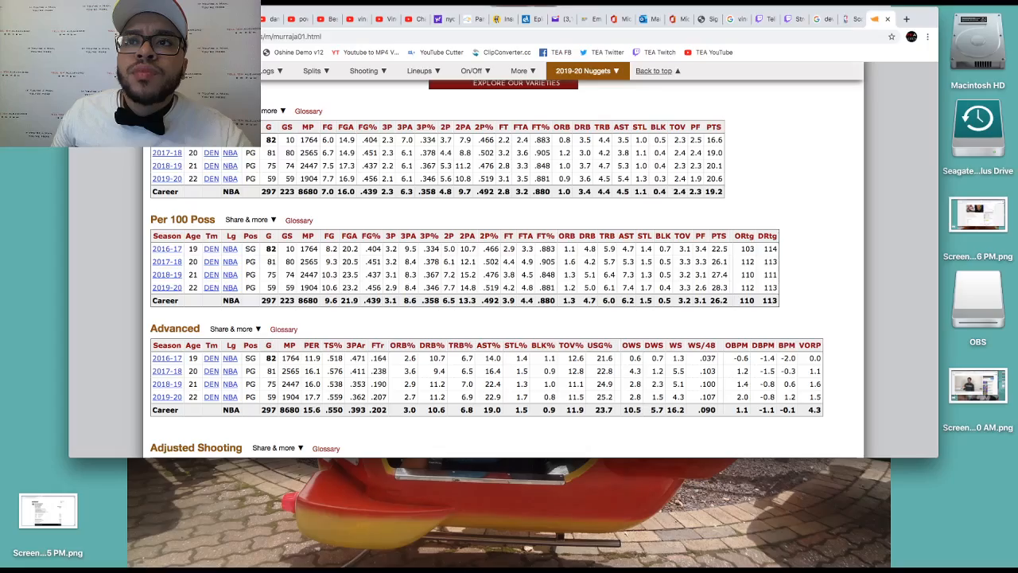
scroll("down", 3)
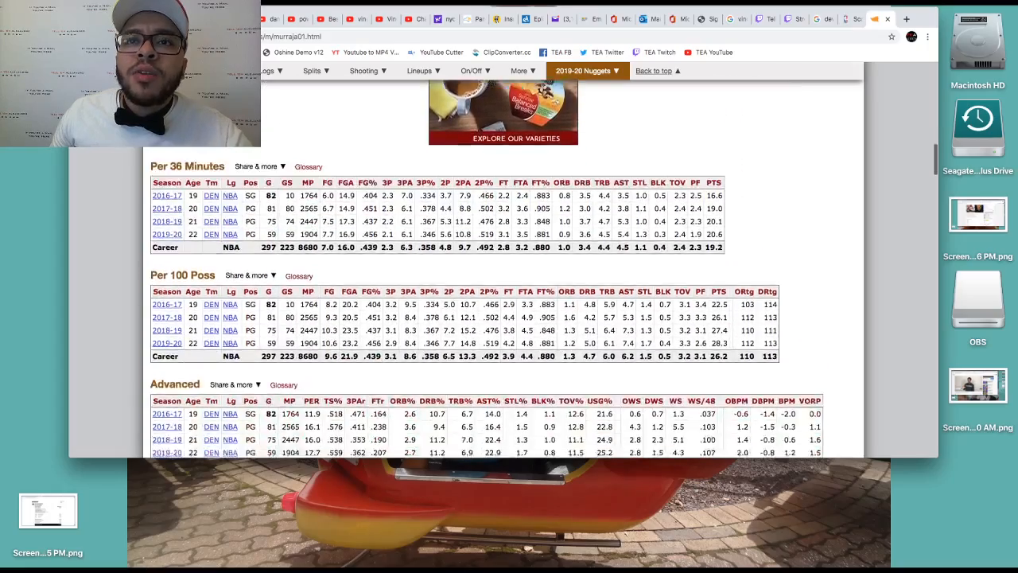
scroll("down", 3)
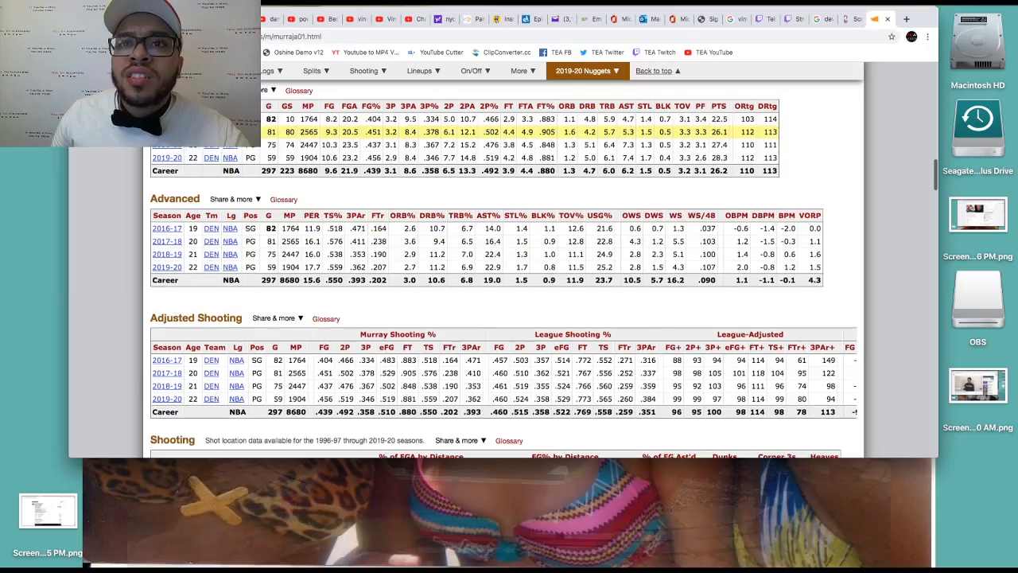
scroll("down", 3)
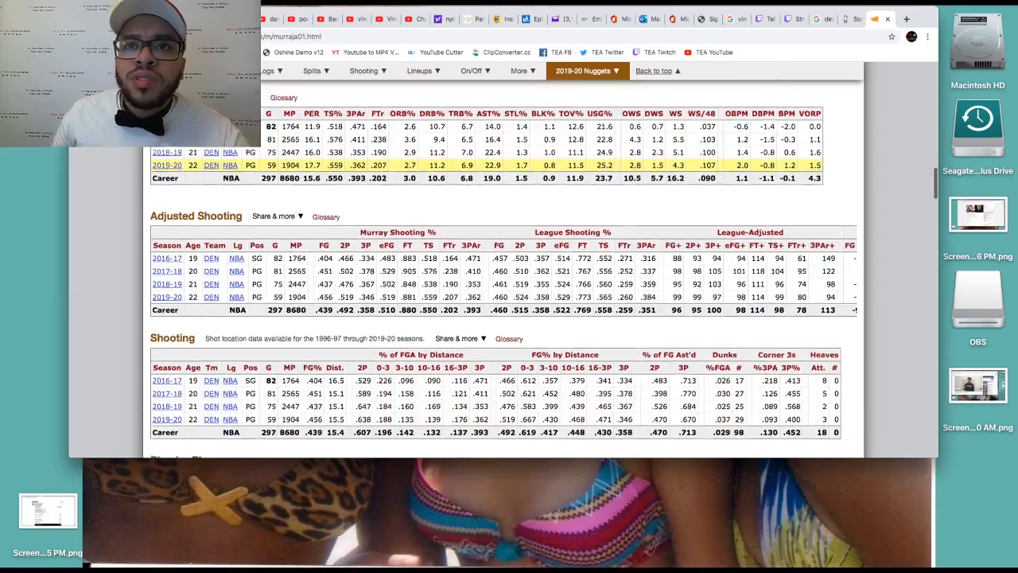
scroll("down", 3)
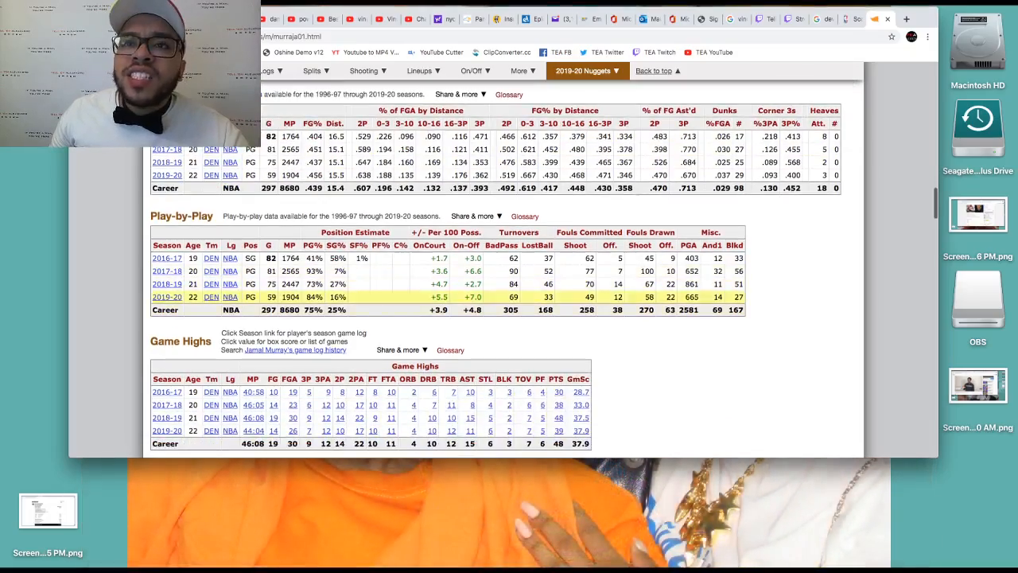
scroll("down", 3)
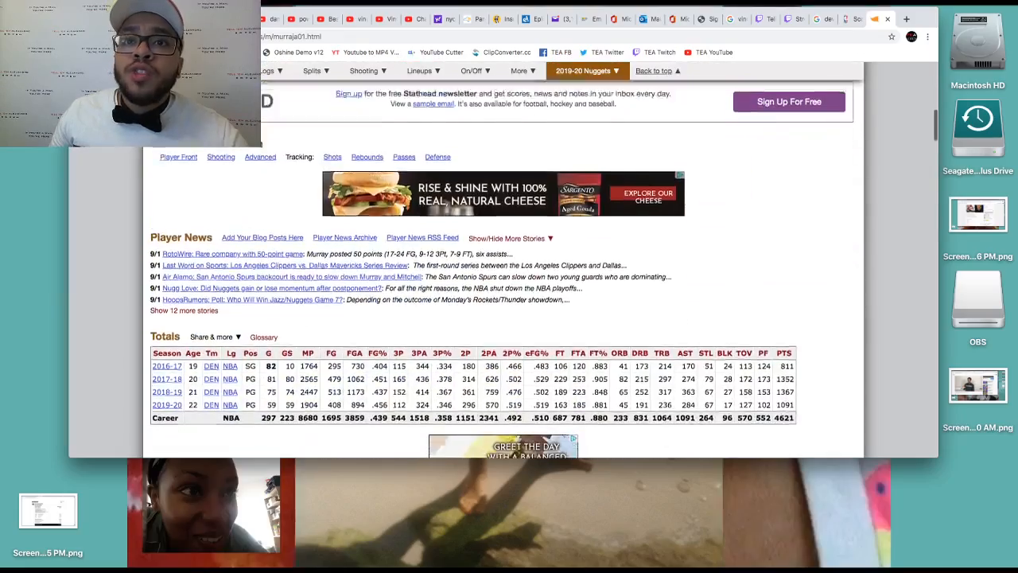
scroll("down", 3)
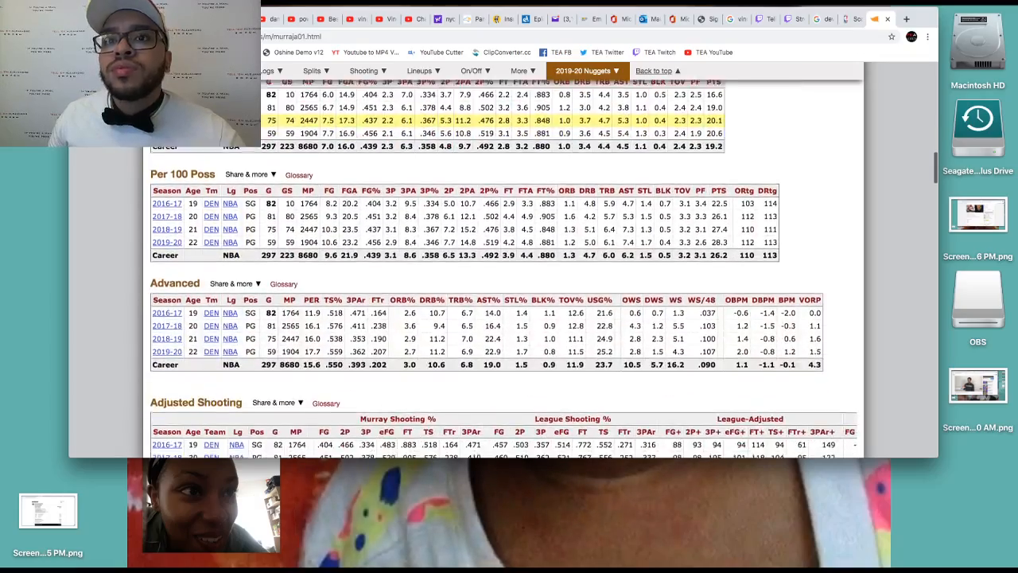
scroll("down", 3)
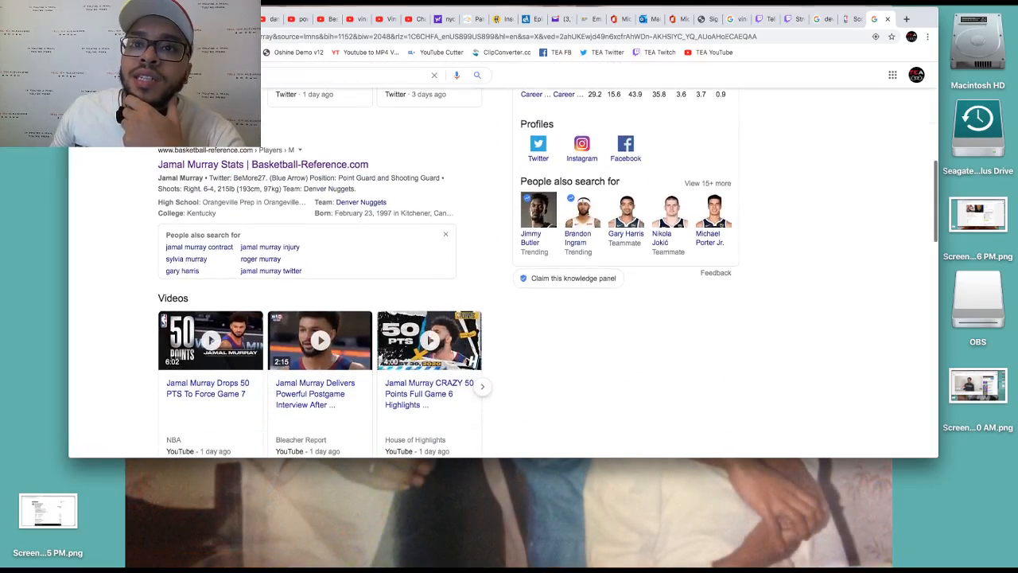
Step: From the Jamal Murray results, go to the Game Log link under the ESPN listing
scroll("down", 3)
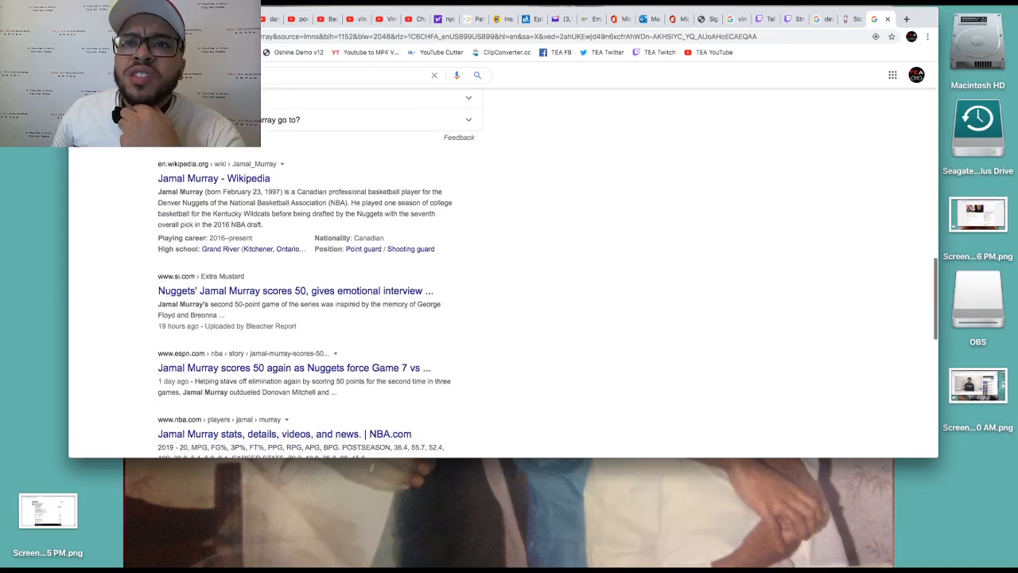
scroll("down", 3)
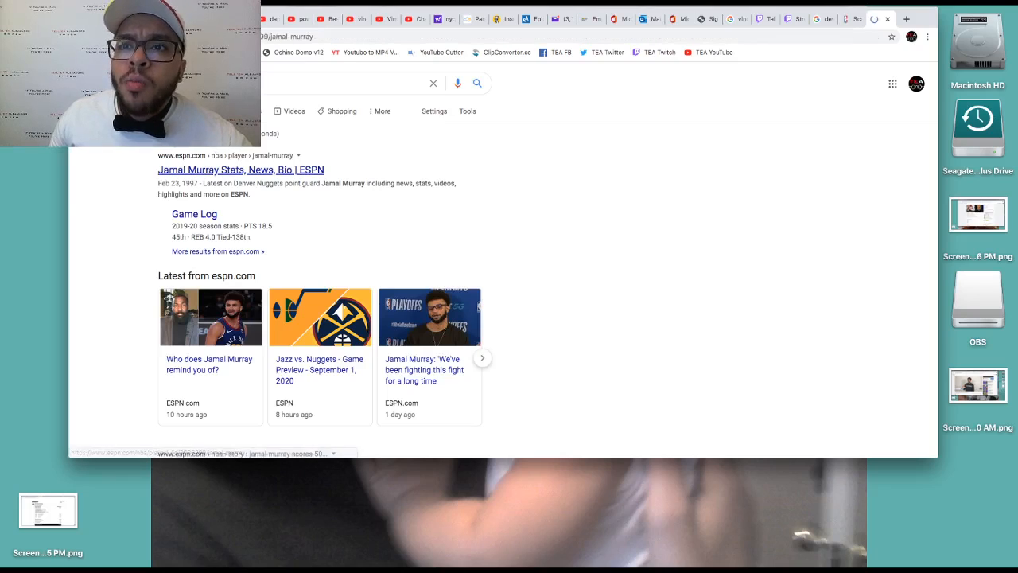
left_click(240, 168)
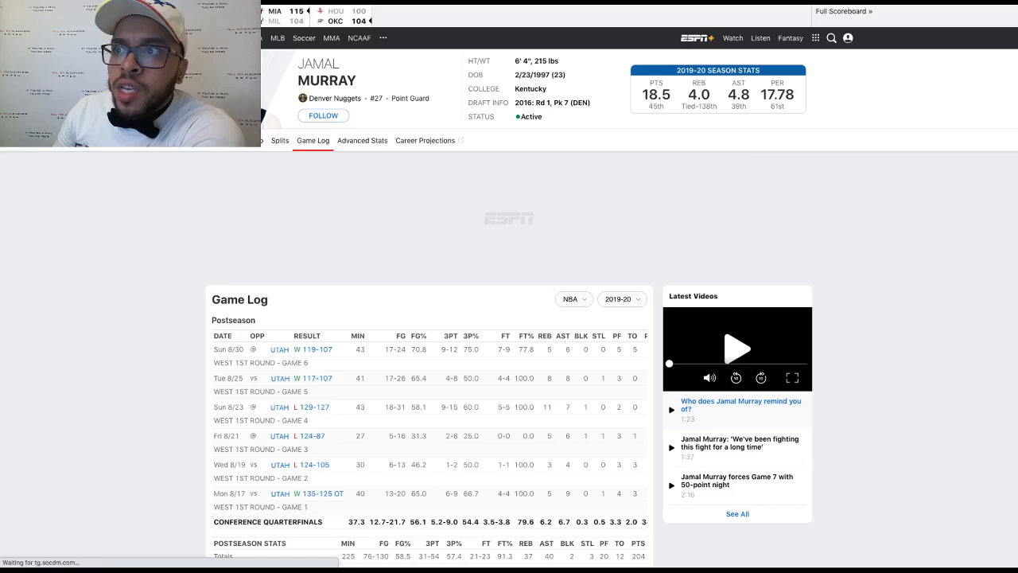
scroll("down", 3)
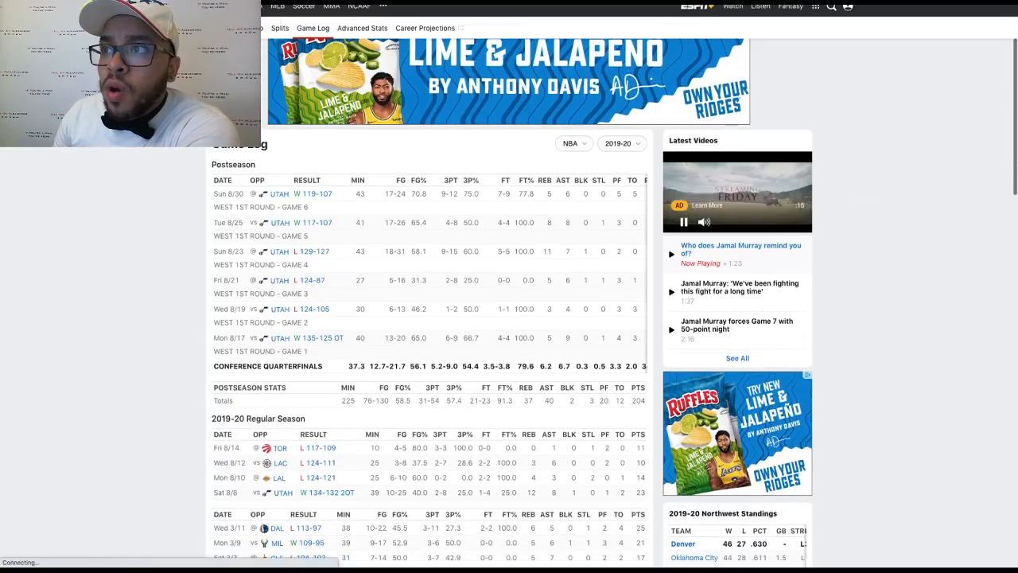
scroll("down", 3)
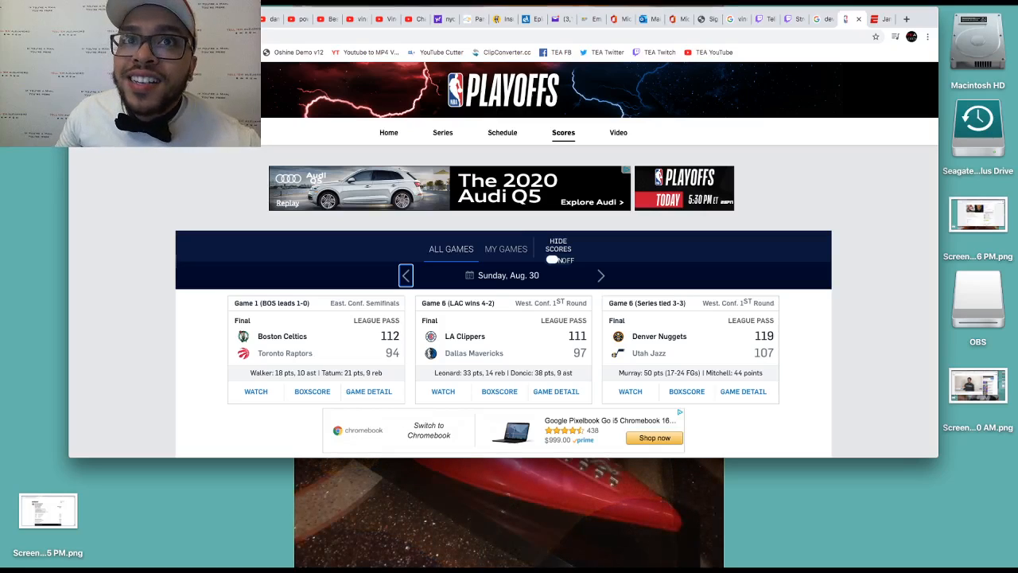
Step: Review the Saturday, Aug. 29 playoff scores, then go to the playoffs Home page with the bracket
scroll("down", 3)
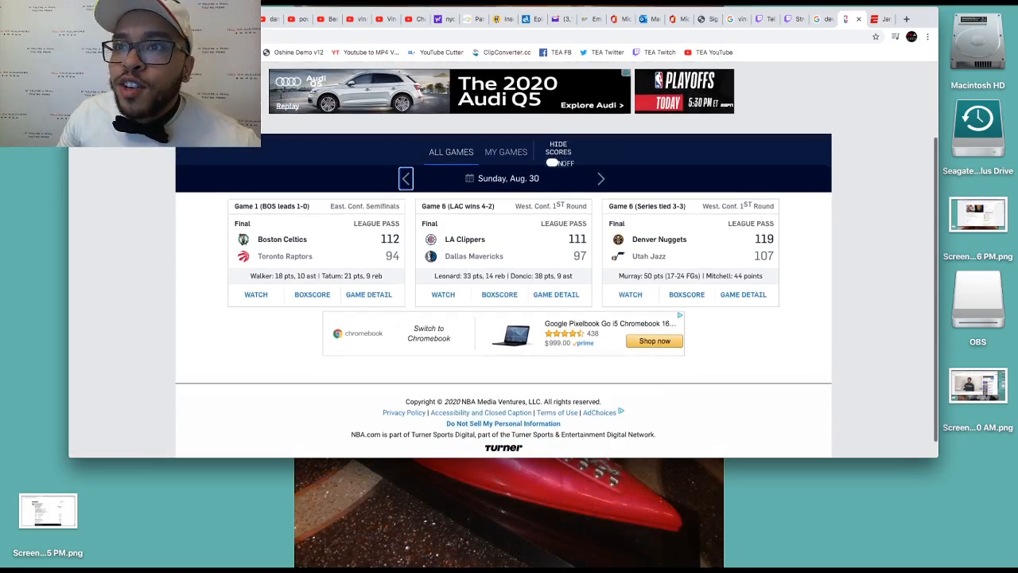
scroll("down", 3)
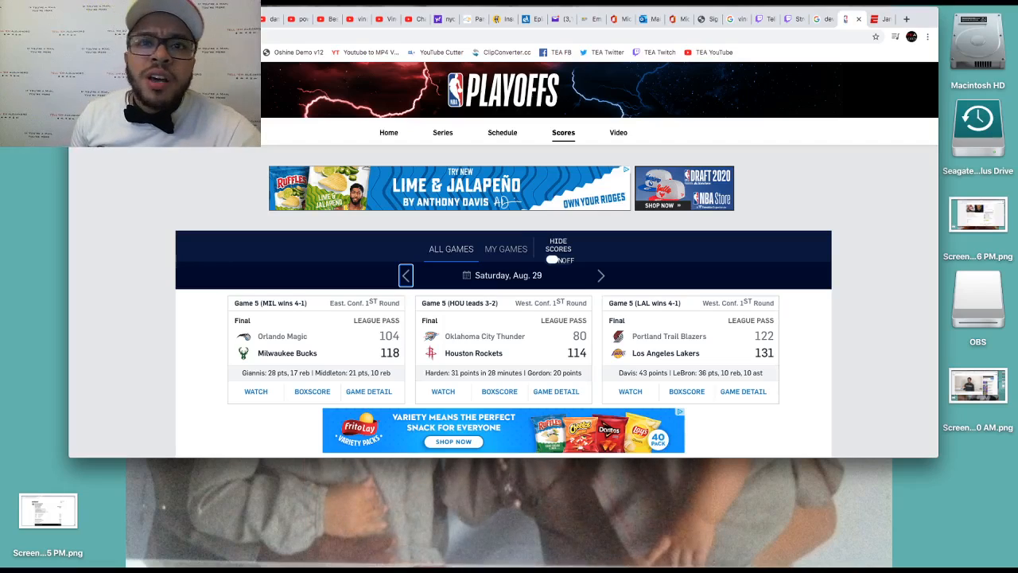
scroll("down", 3)
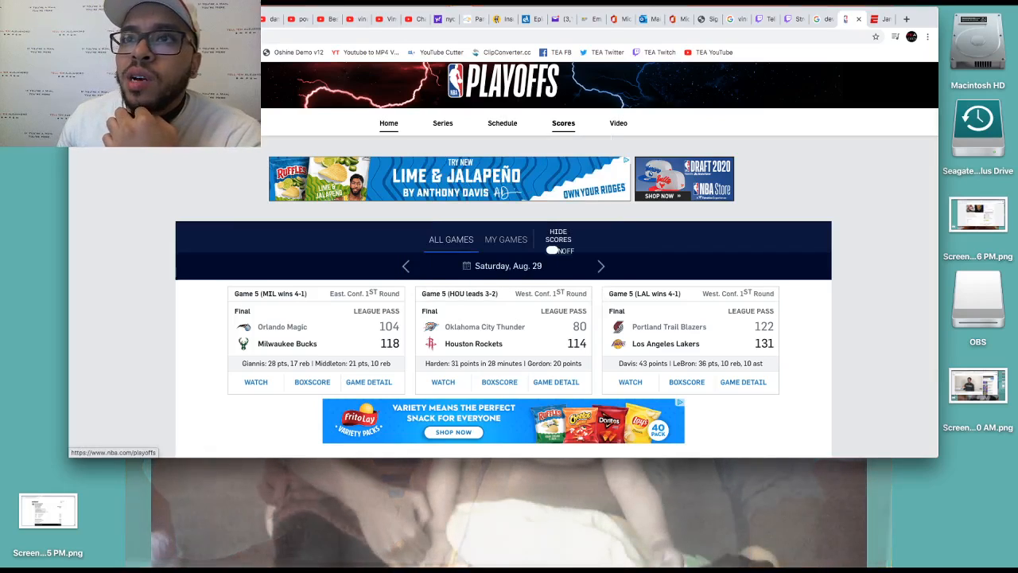
left_click(388, 124)
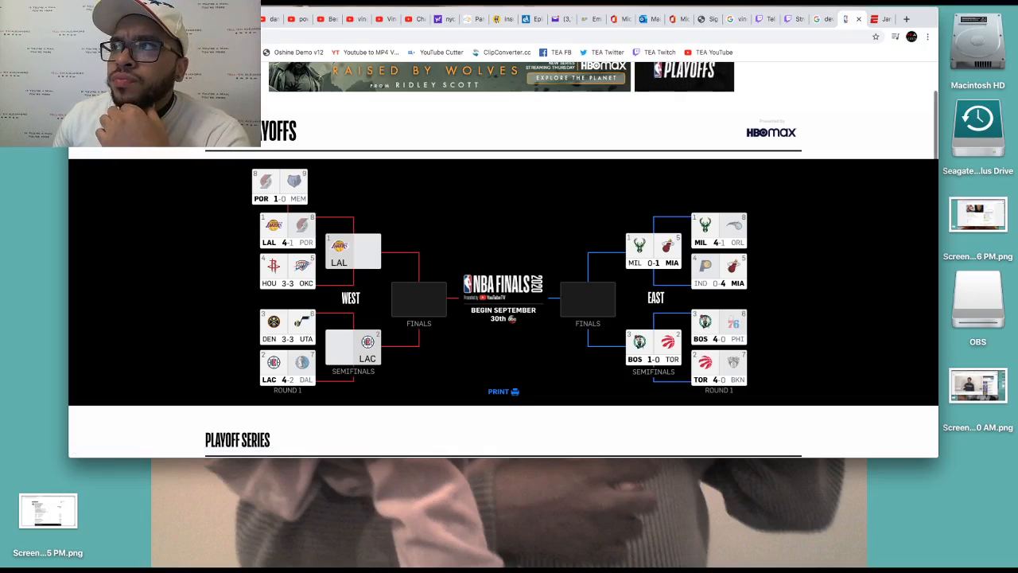
Step: Move past the bracket to the 2020 NBA Playoffs Schedule page
scroll("down", 3)
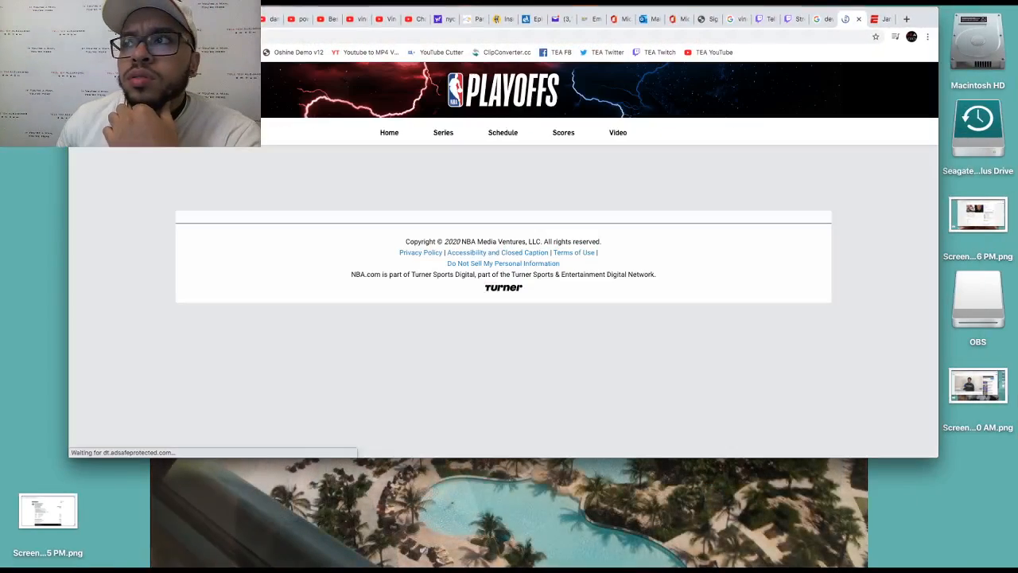
left_click(563, 132)
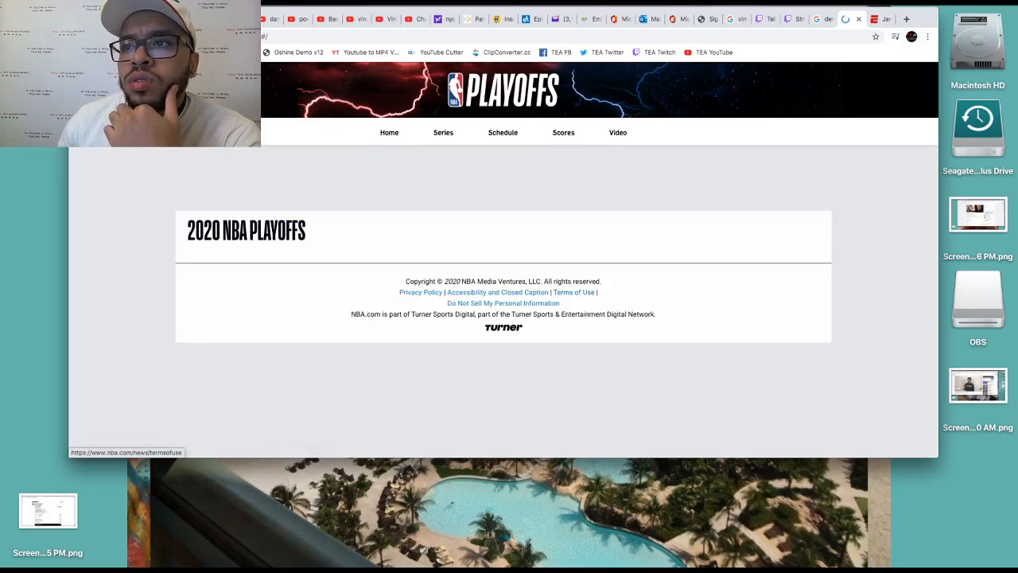
Step: Advance the playoff scores from Monday, Aug. 31 to Tuesday, Sep. 1 and review the games
left_click(502, 132)
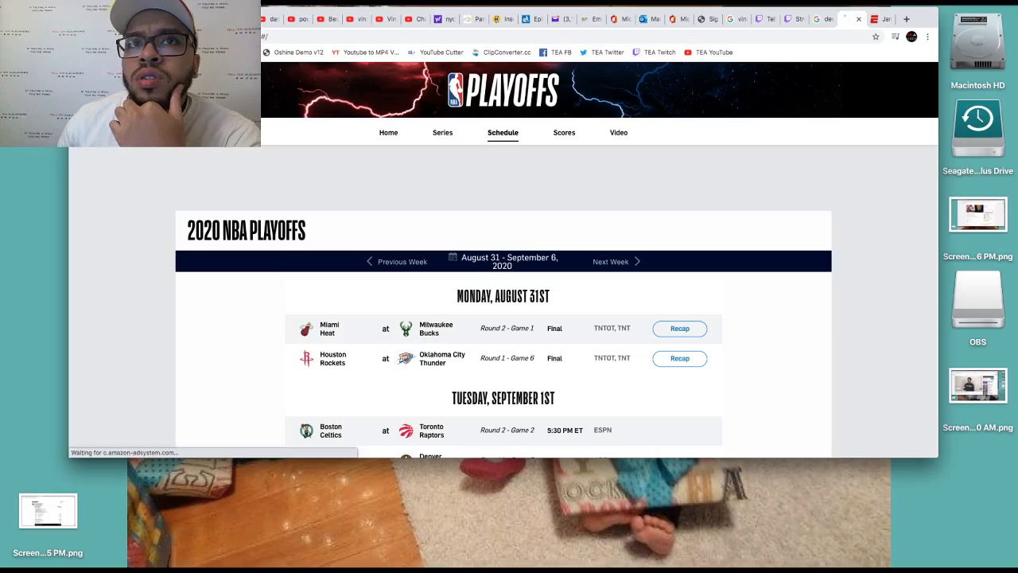
left_click(564, 132)
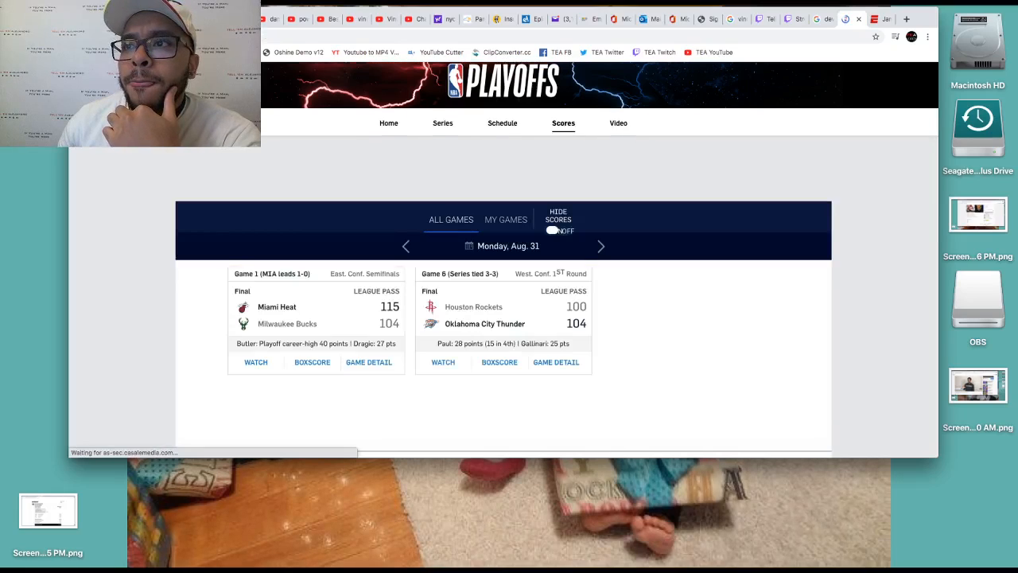
left_click(601, 245)
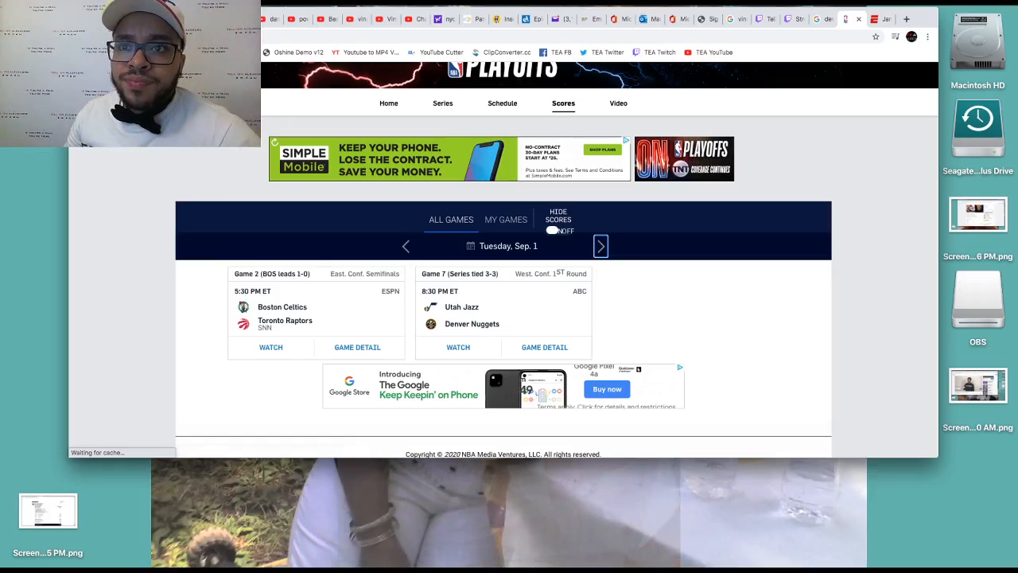
scroll("down", 3)
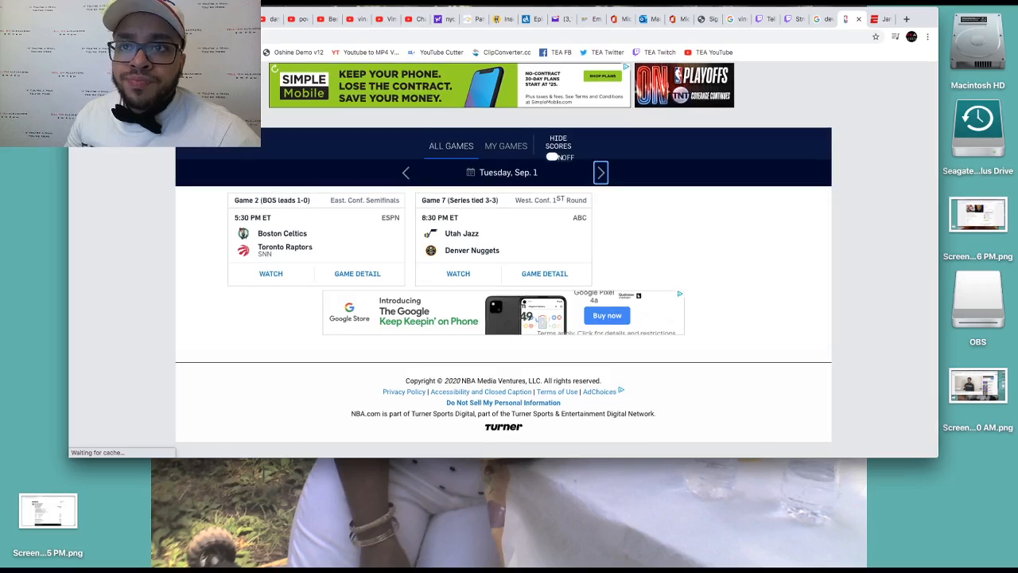